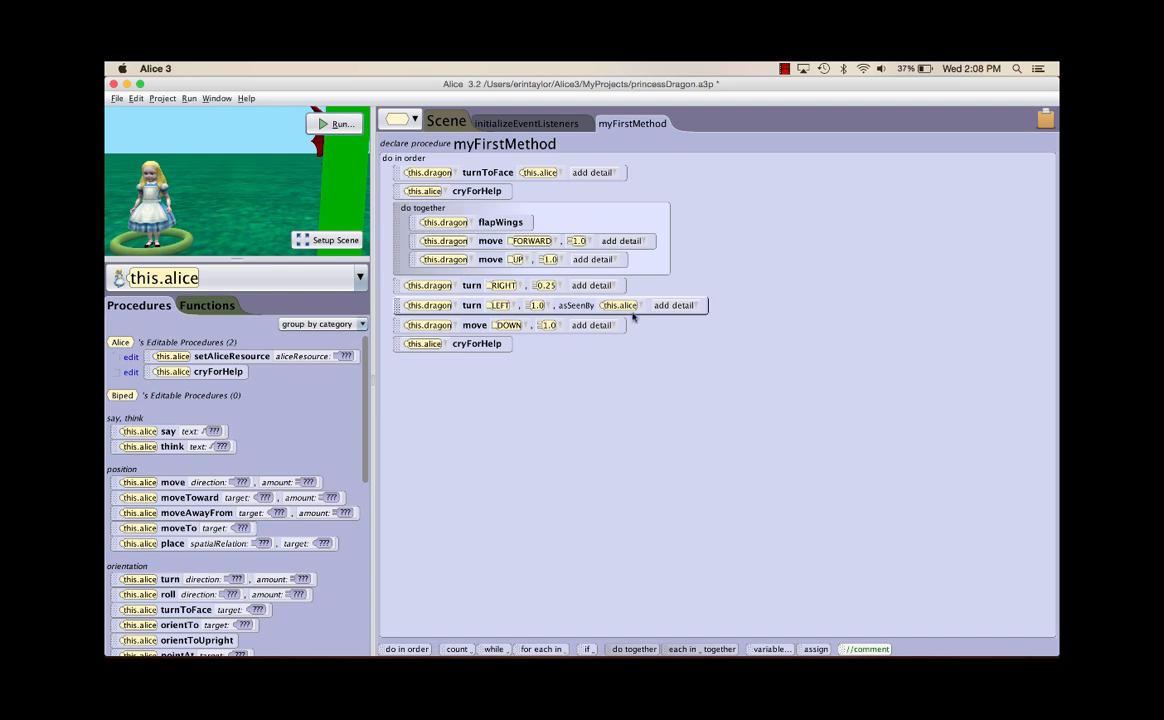
Step: End myFirstMethod with Thor saying the custom text "Stop!"
click(360, 276)
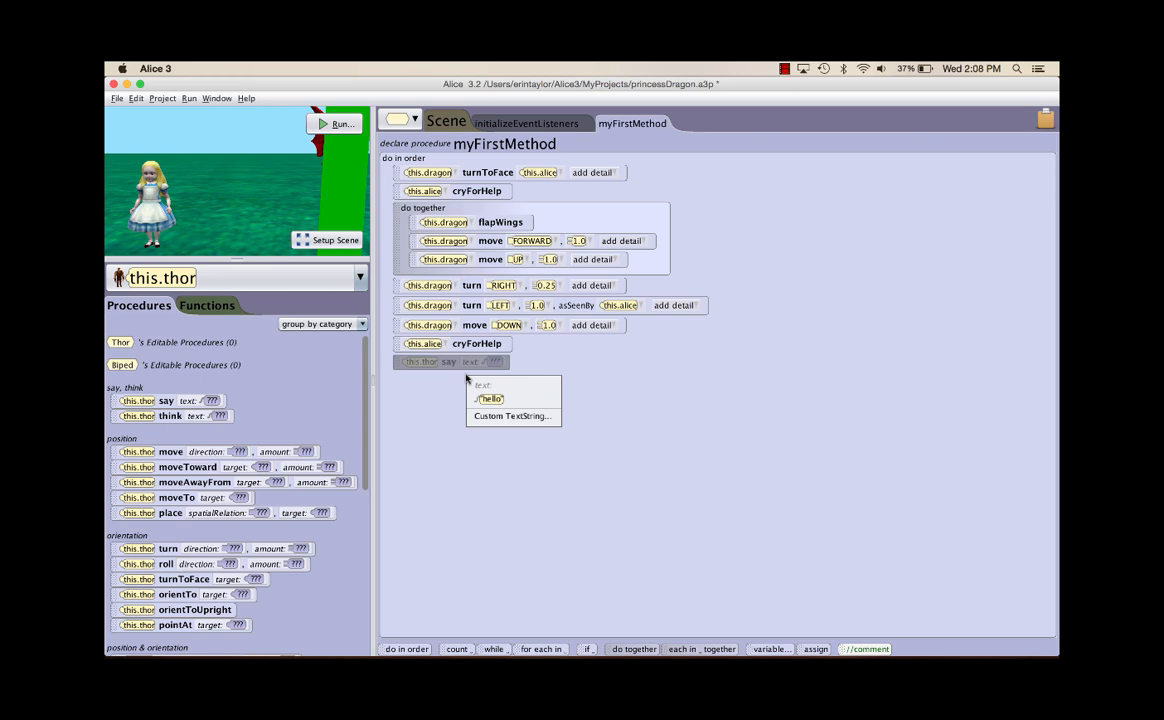
click(512, 416)
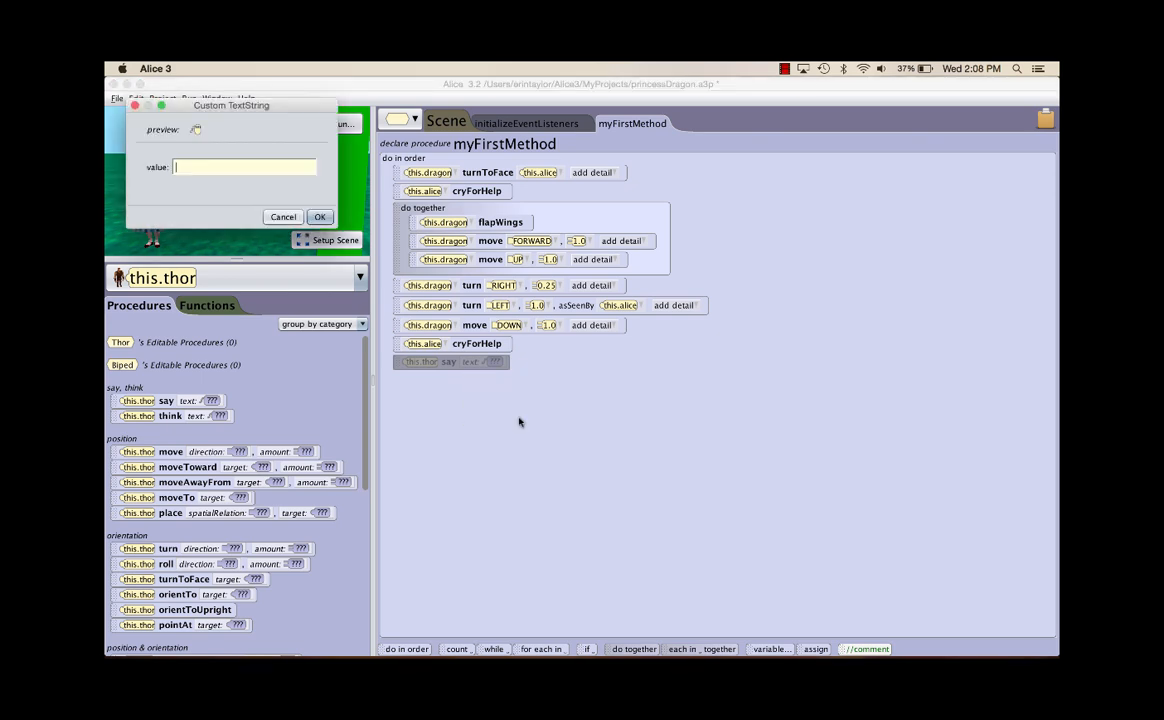
text(Stop!)
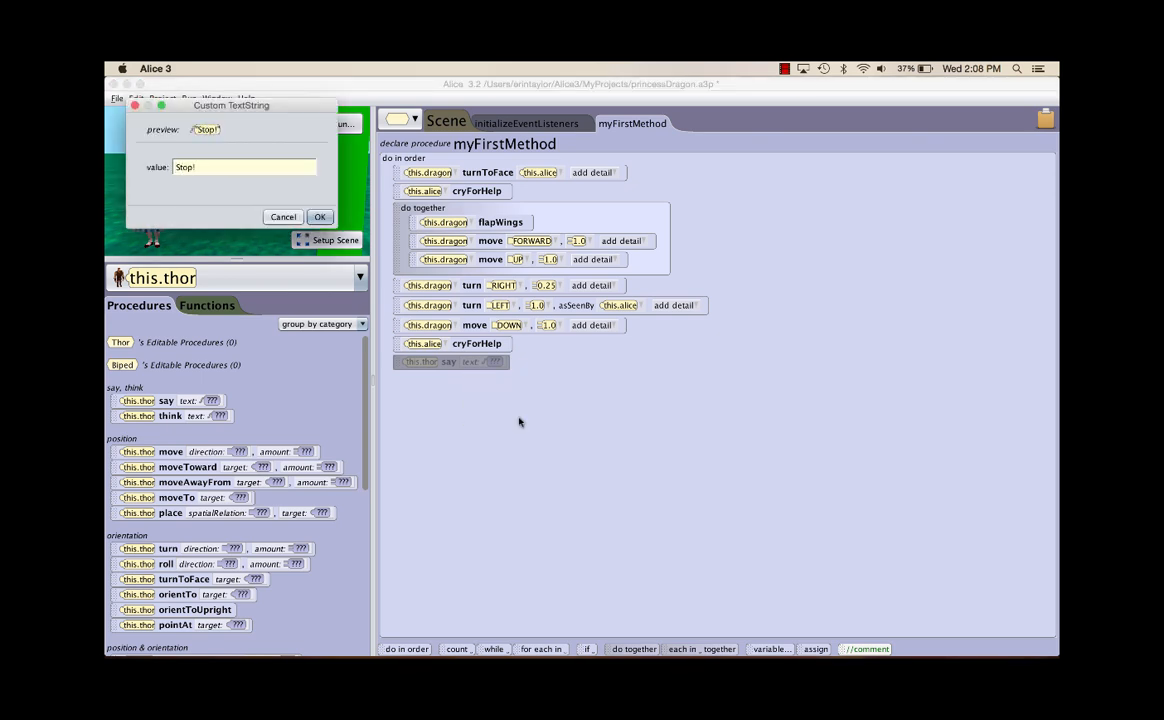
click(320, 216)
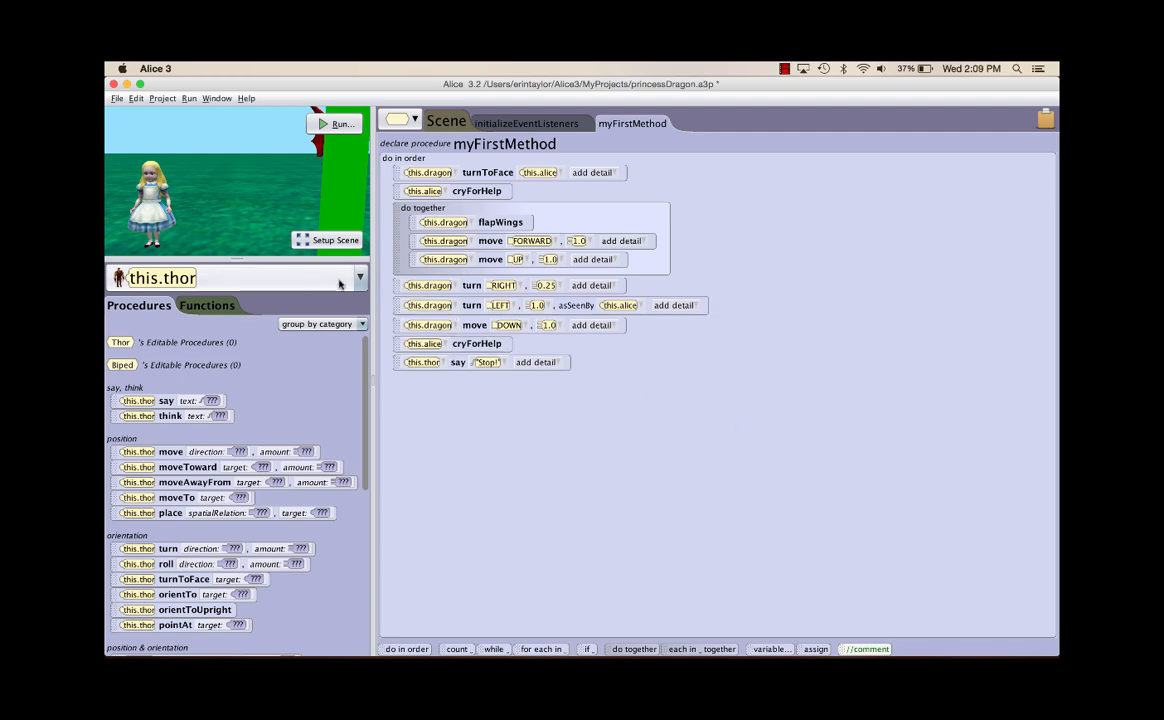
Step: Add a camera moveAndOrientTo step targeting this.knightView after Thor's line
click(358, 276)
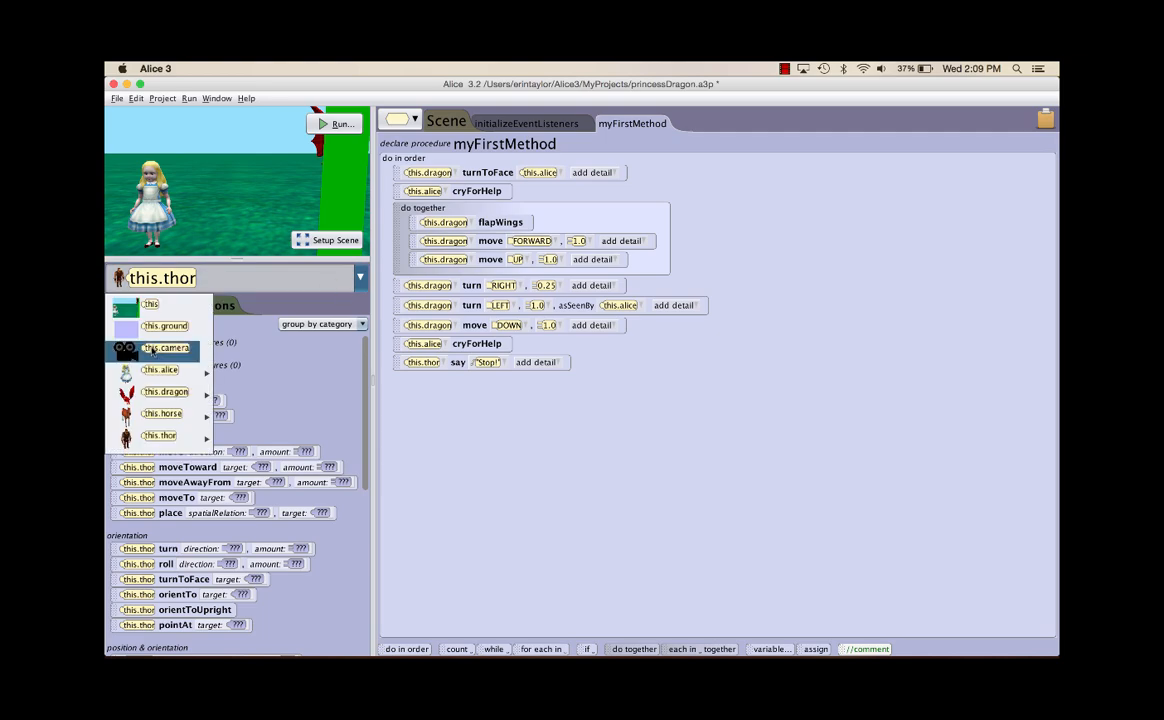
click(164, 348)
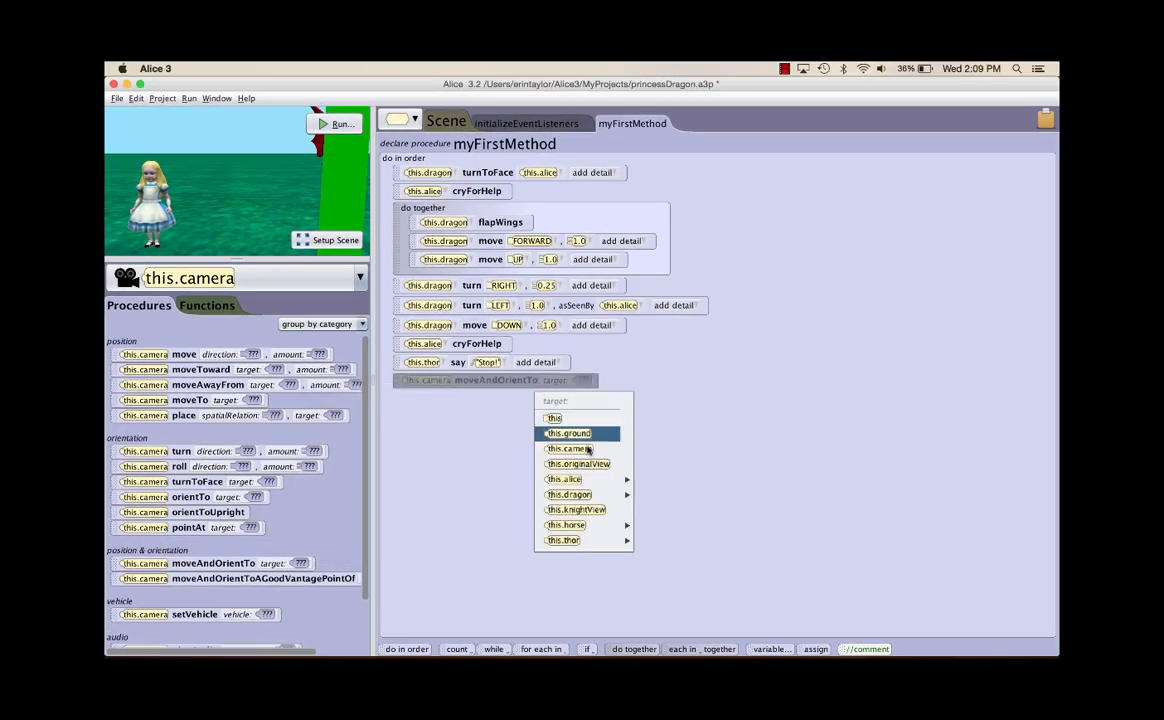
click(576, 510)
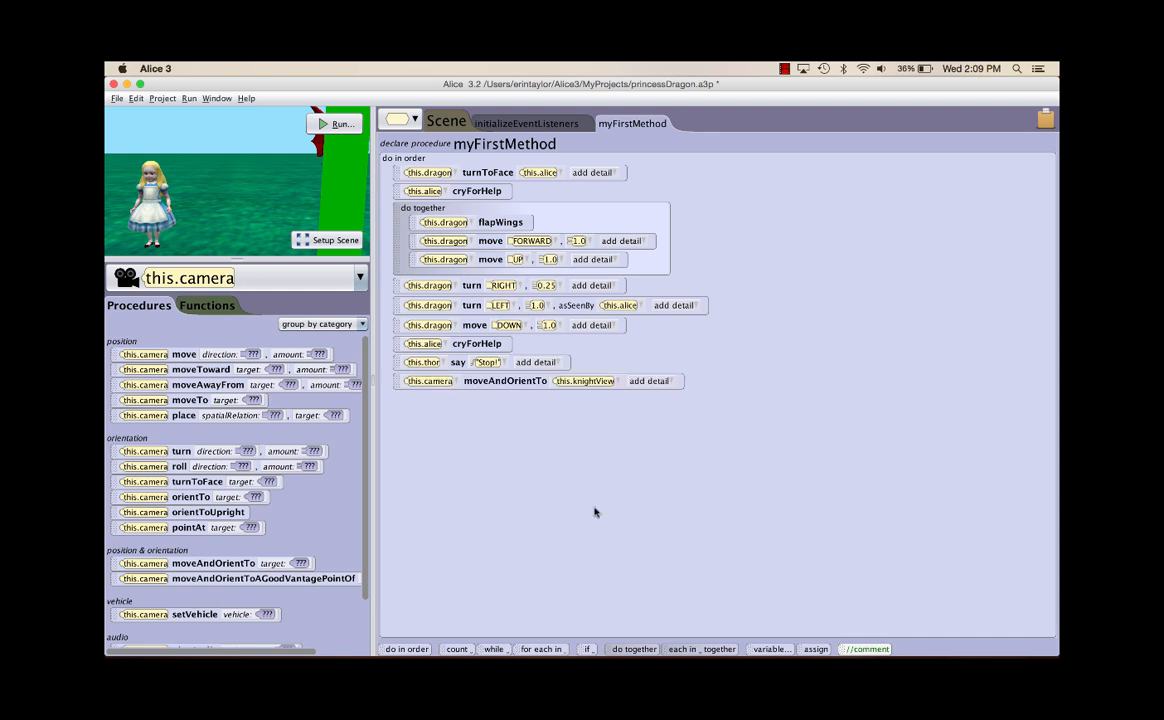
click(620, 304)
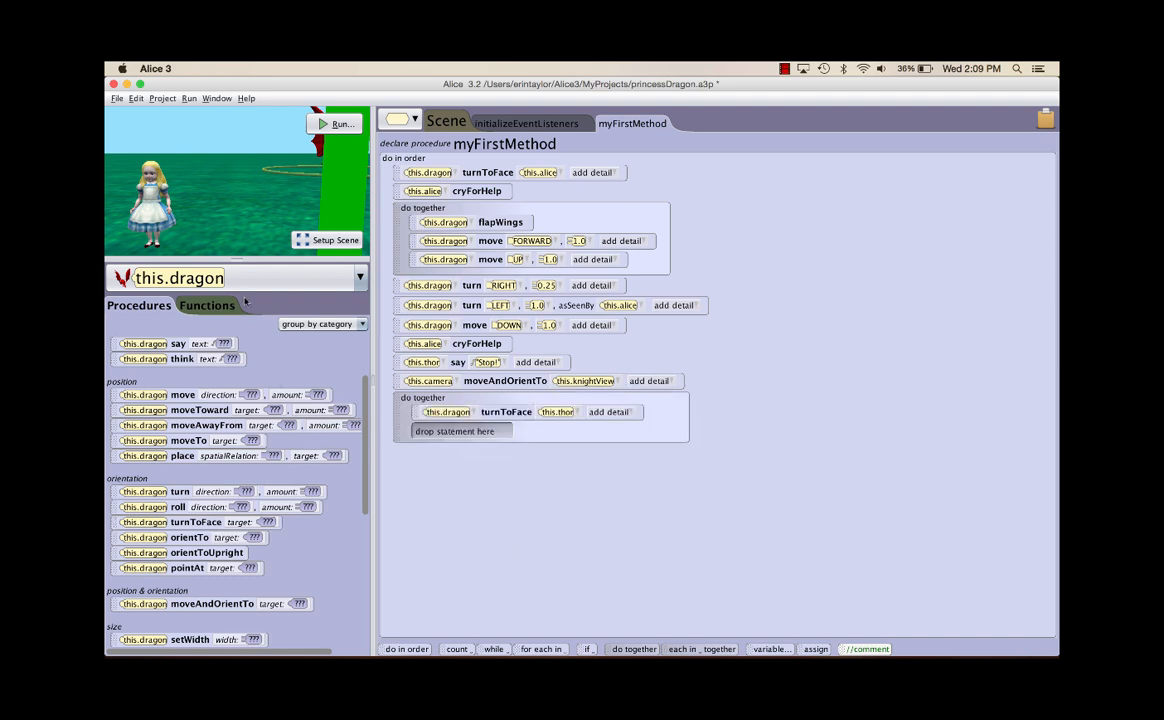
Step: Add Thor turnToFace this.dragon inside the do together block
click(360, 276)
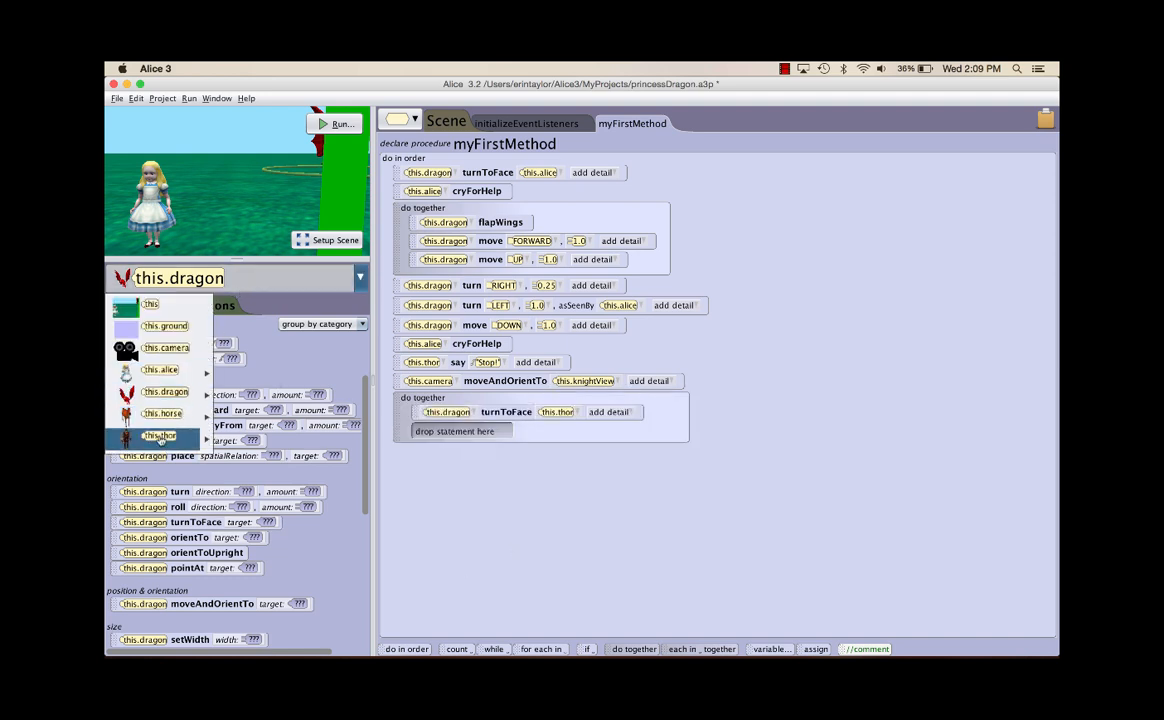
click(160, 436)
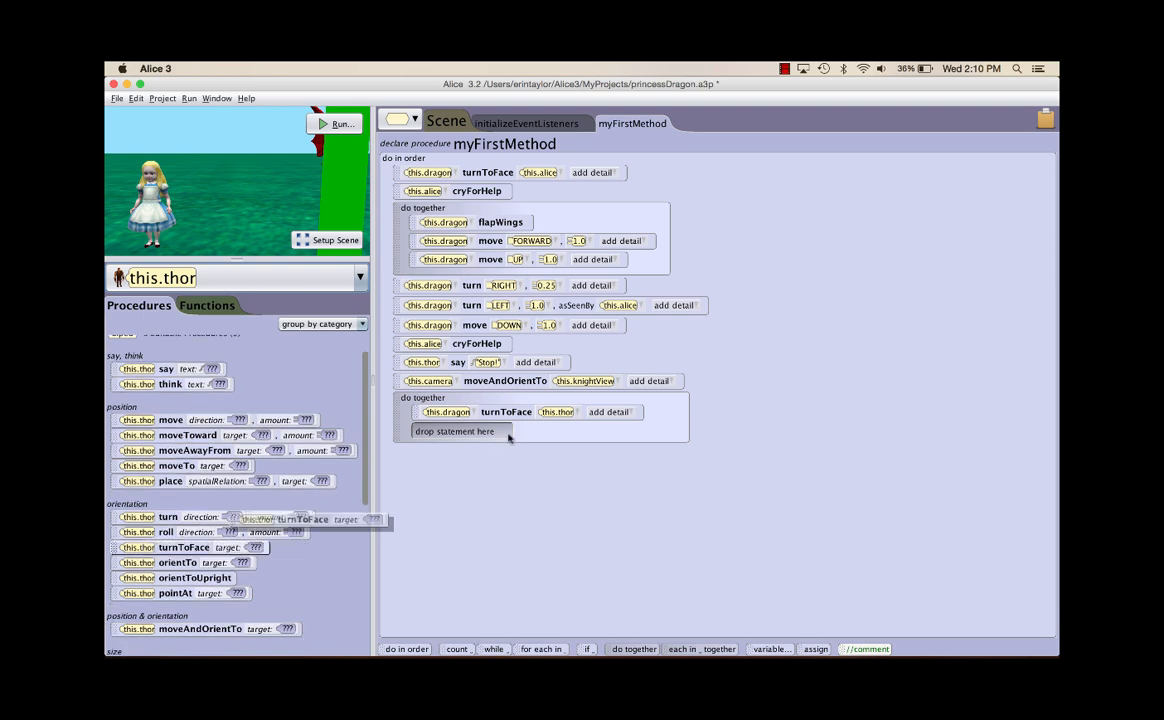
click(456, 432)
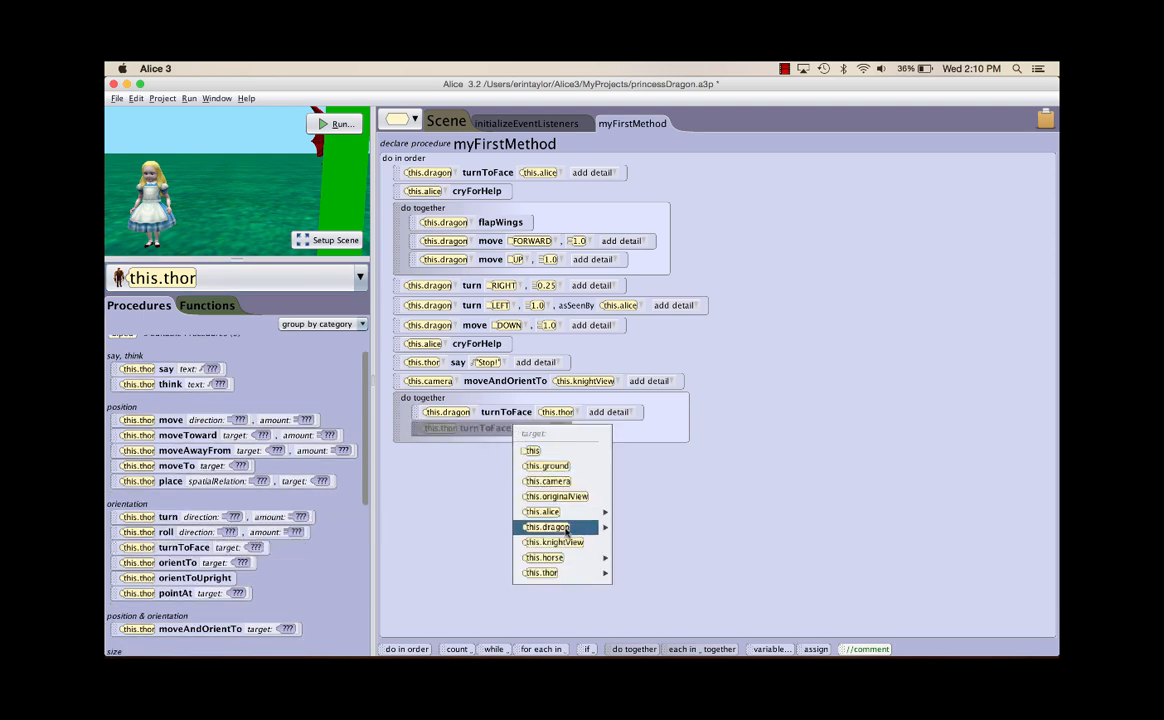
click(550, 528)
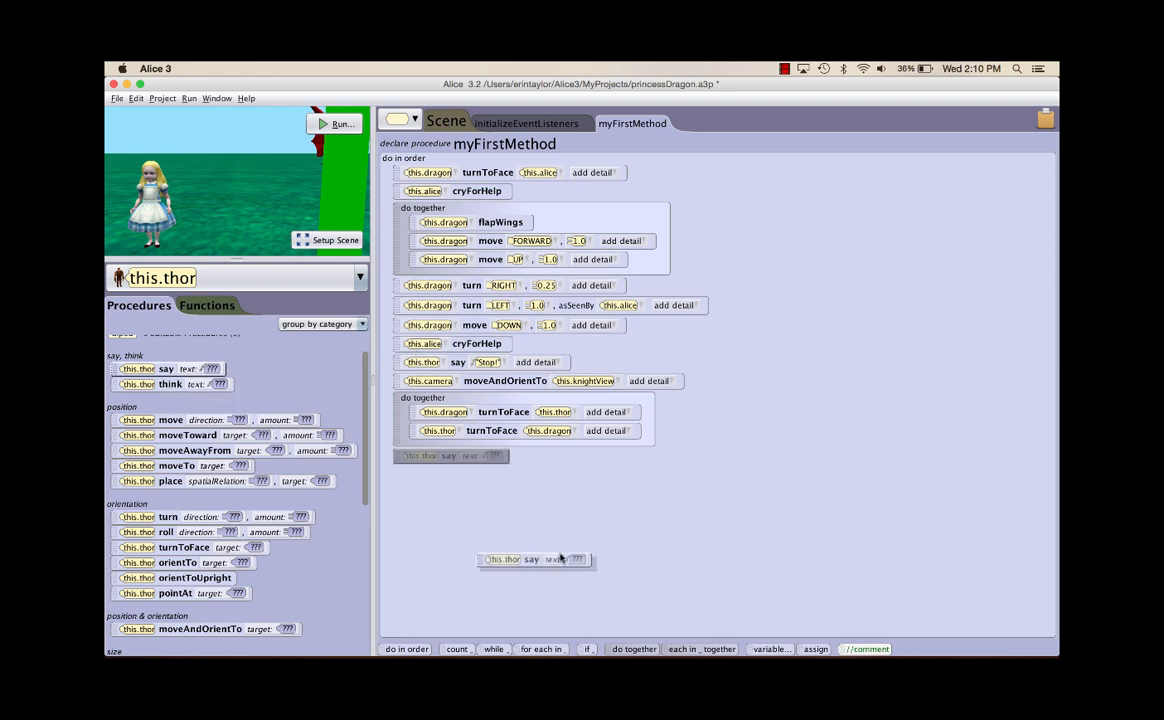
Step: Add a Thor say statement with custom text "Don't hurt Alice!" after the do together
click(576, 560)
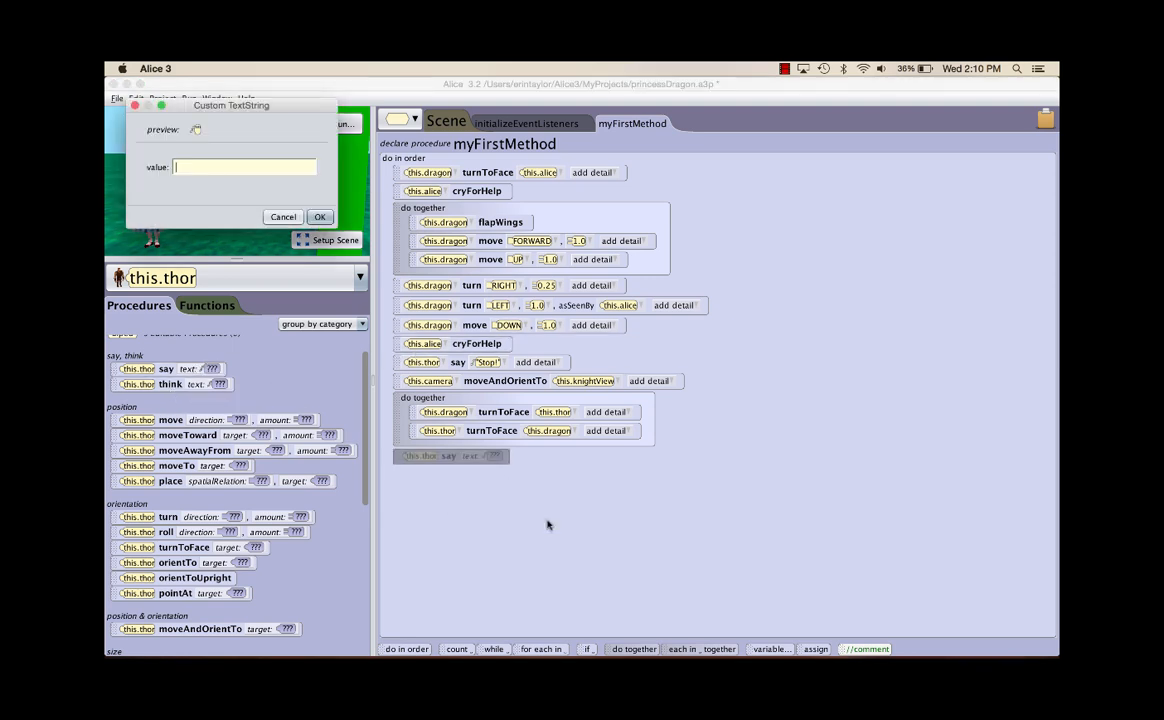
text(Don't hurt Alice)
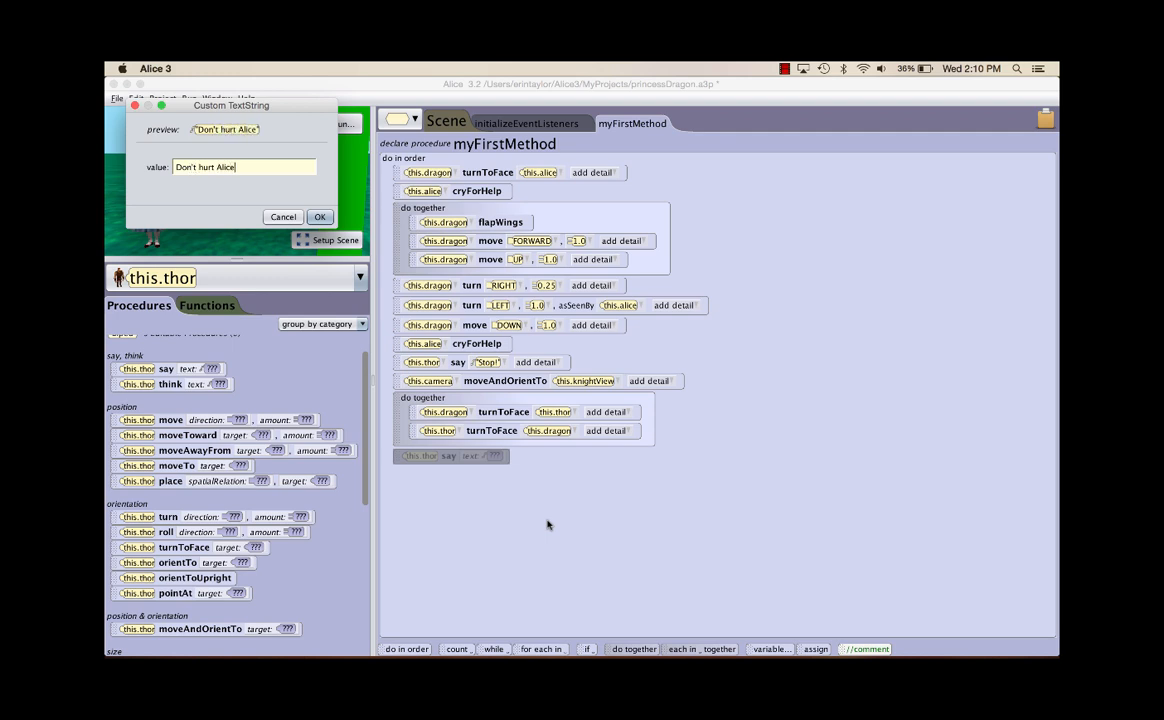
click(320, 216)
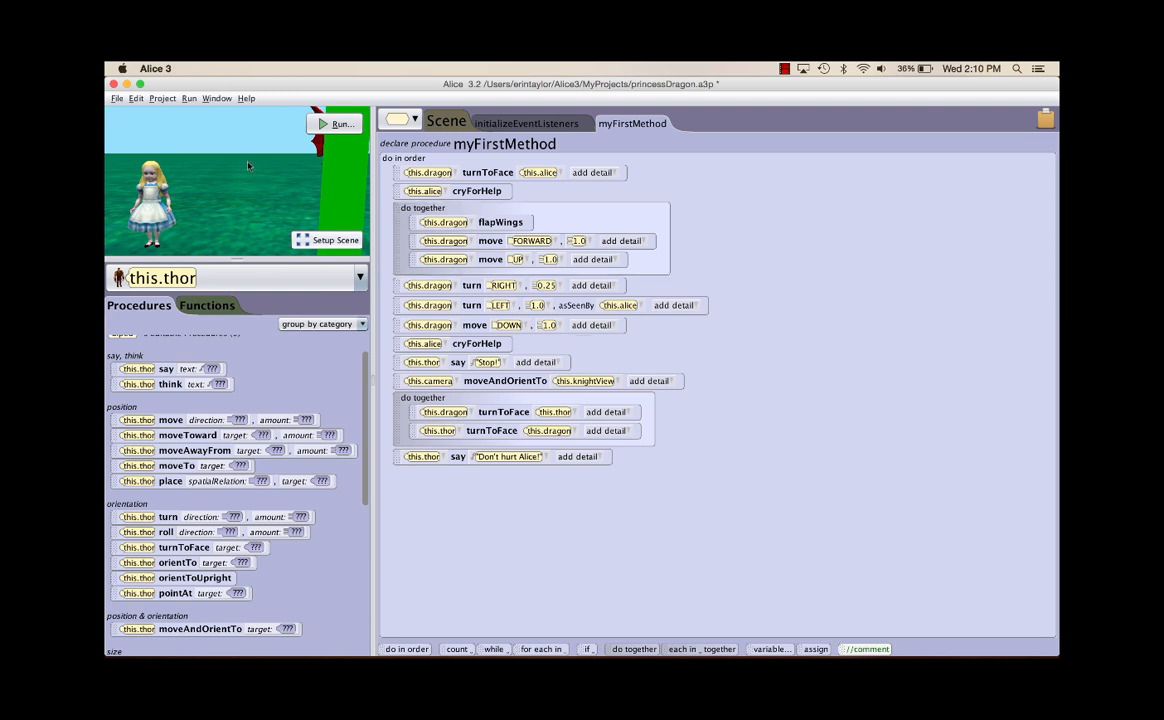
click(342, 124)
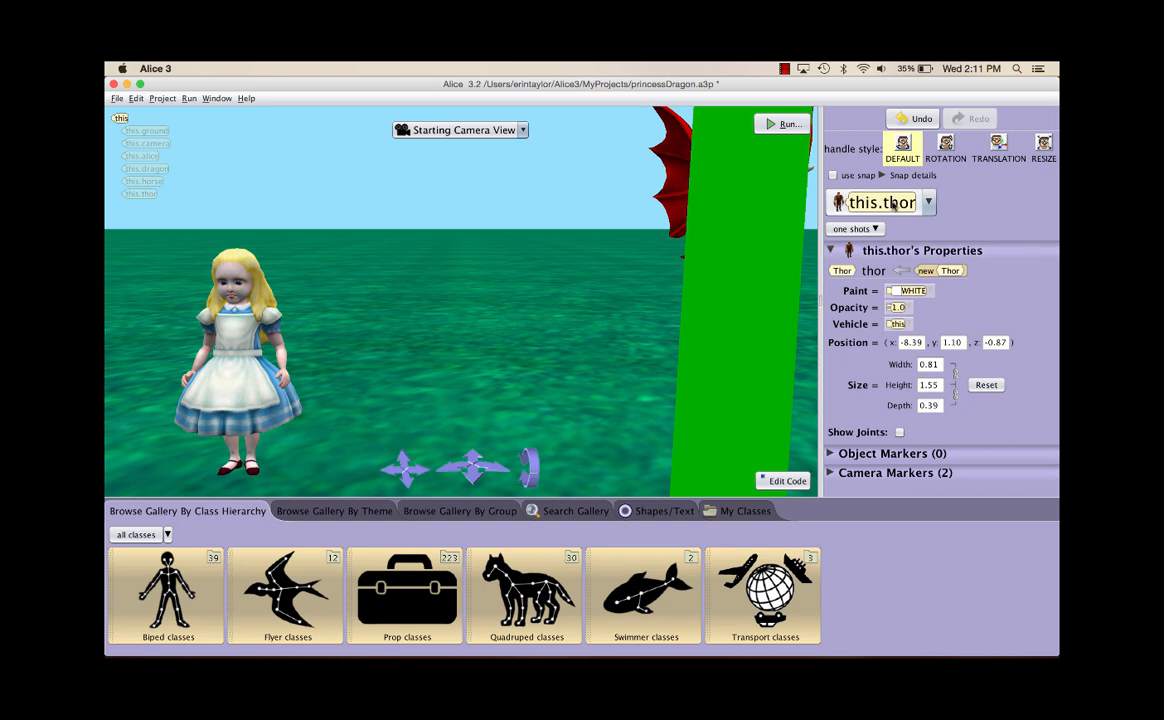
Step: Look around the scene, select this.camera, and return to the code editor
click(148, 144)
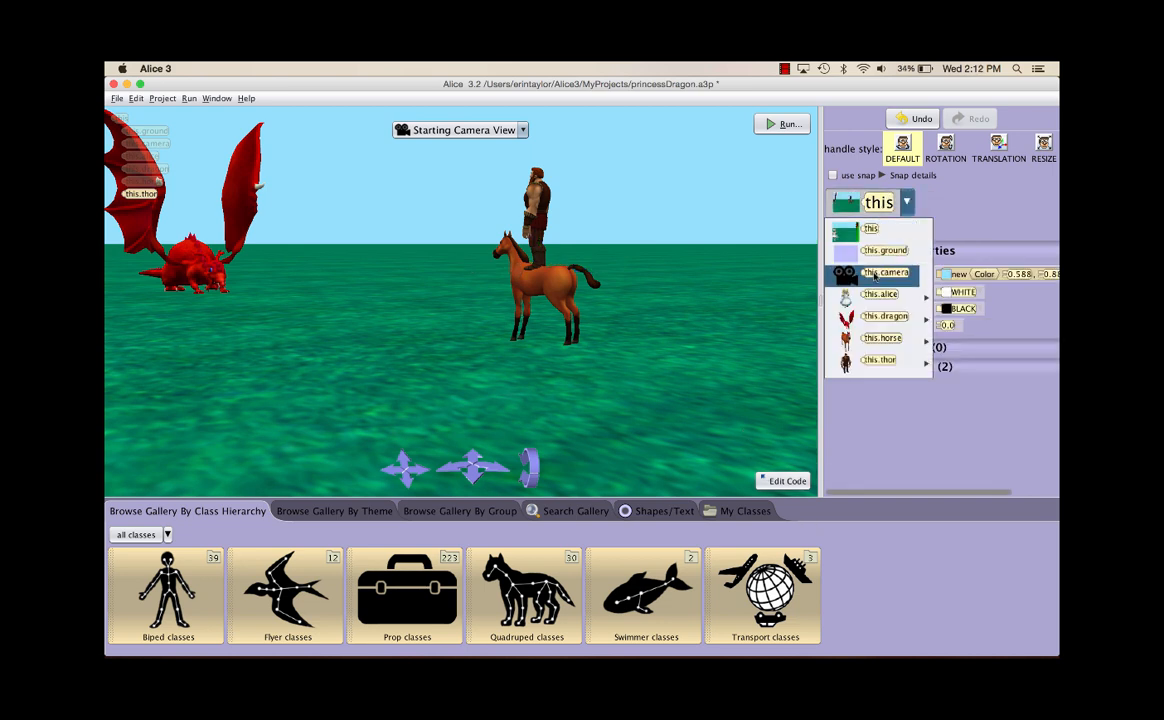
click(888, 272)
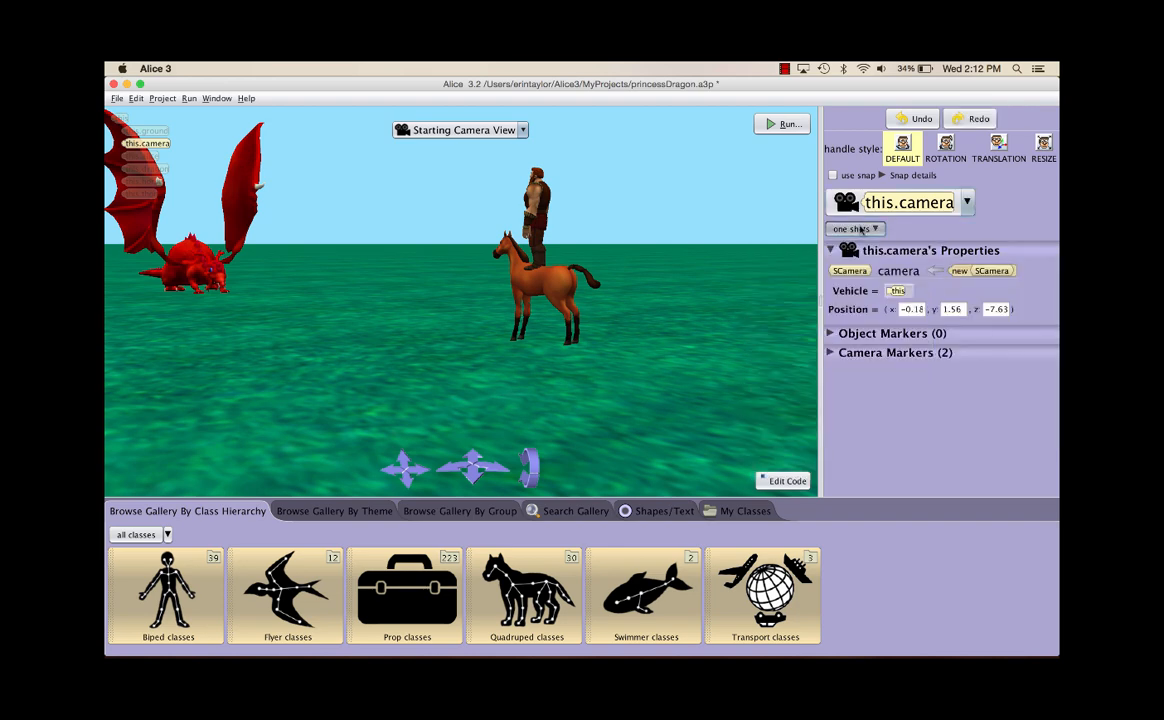
click(852, 228)
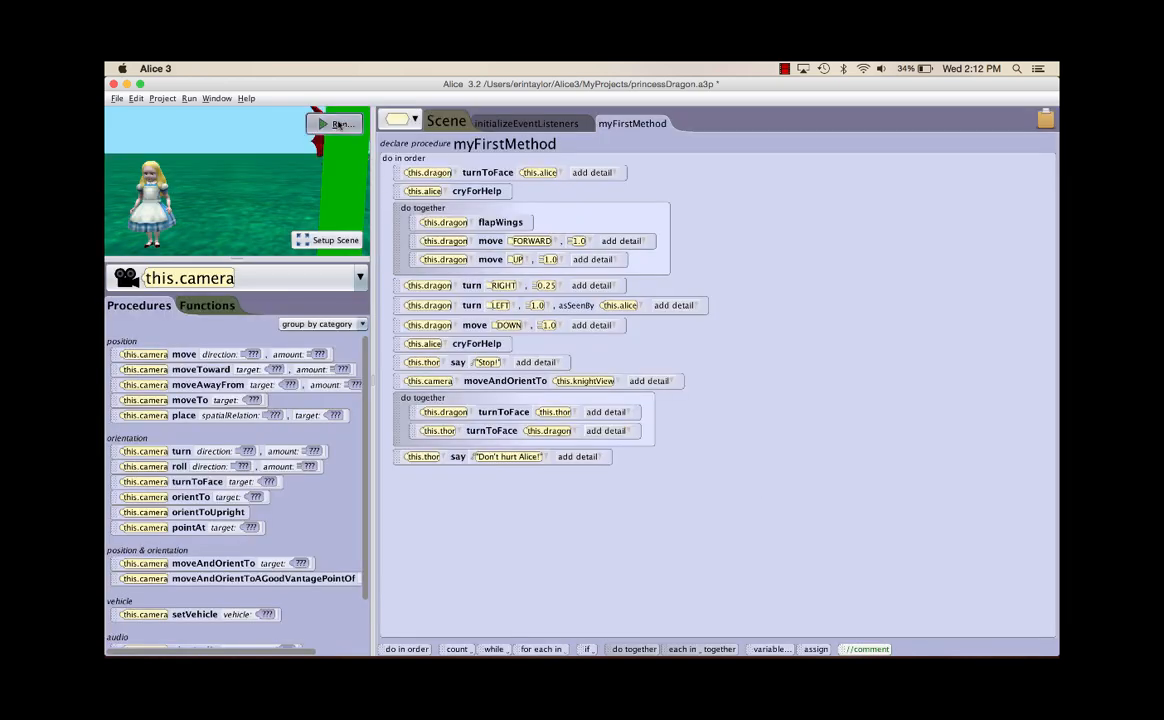
Step: Run the world to check the story, then show the Scene class tab
click(338, 124)
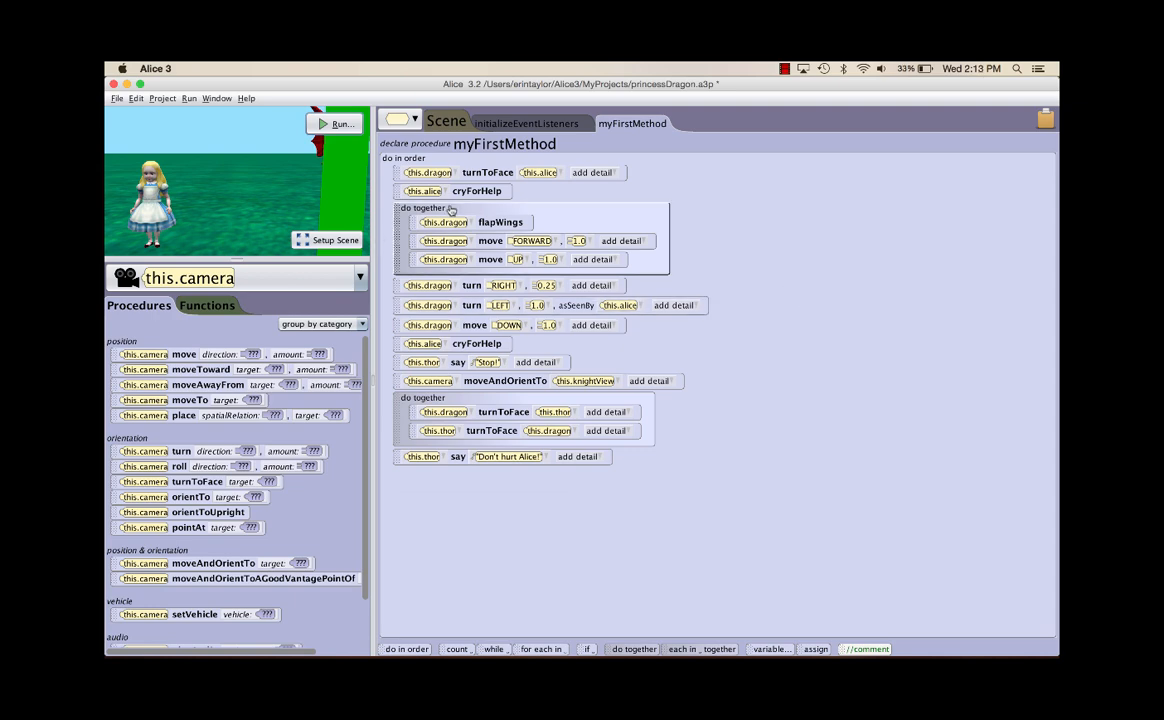
click(446, 122)
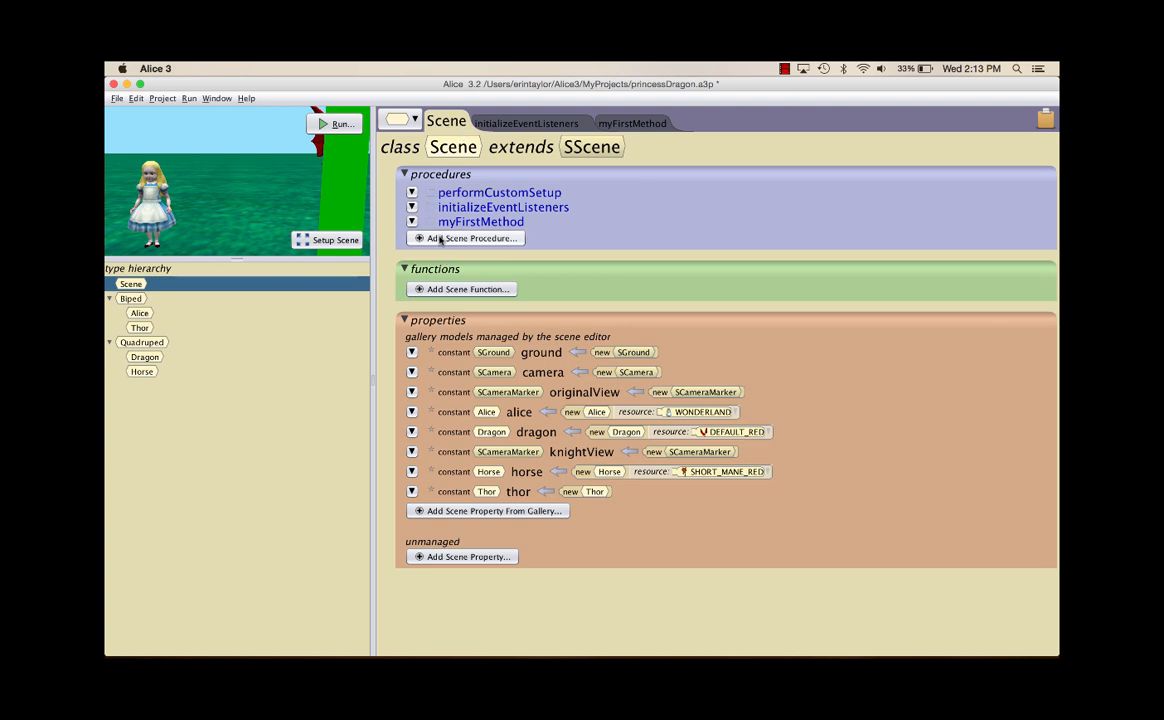
Step: Declare a new Scene procedure named kickDragon
click(470, 238)
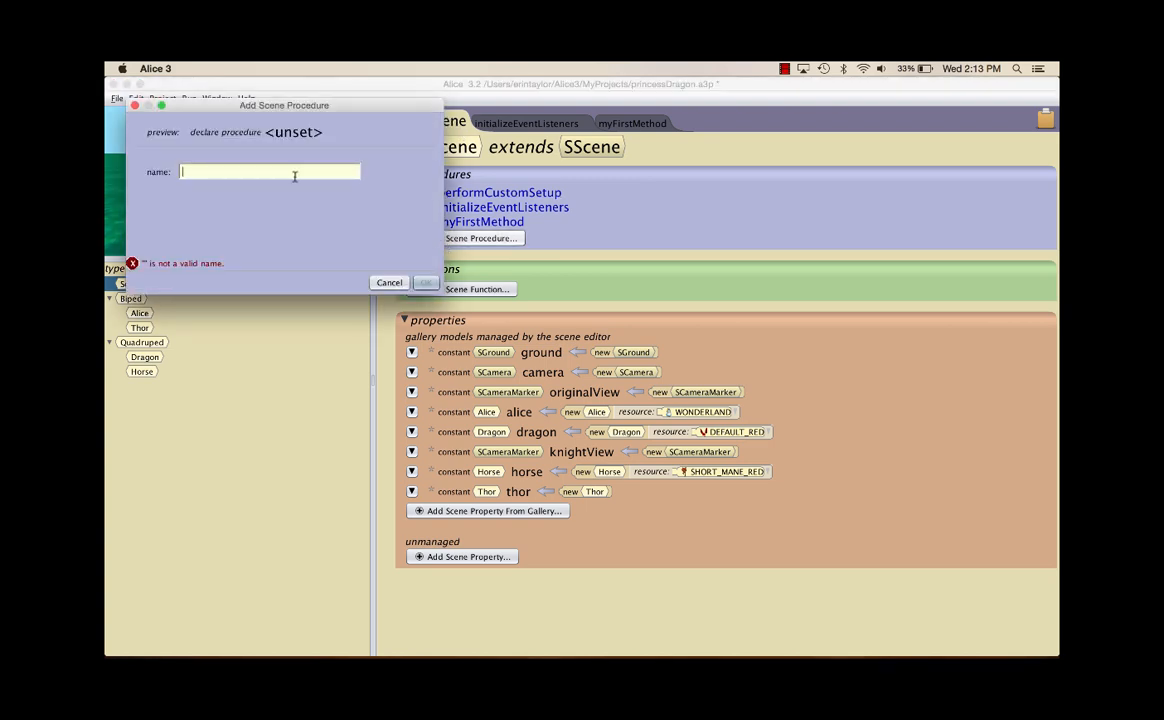
text(kickDrag)
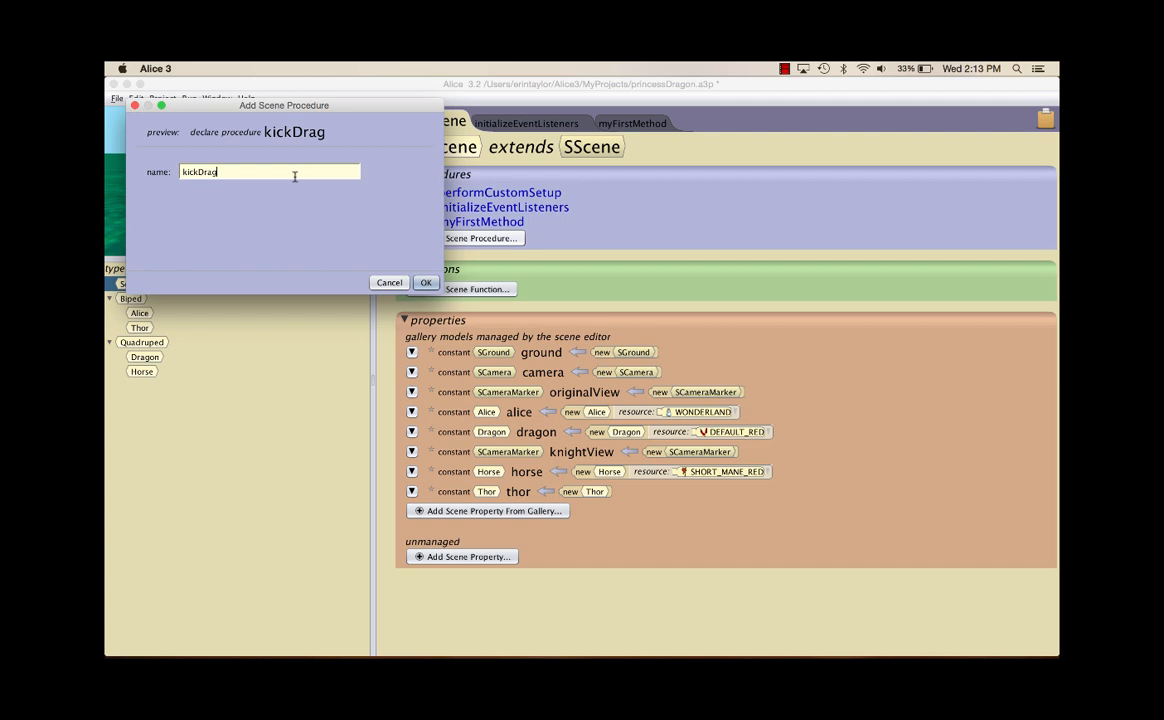
click(424, 282)
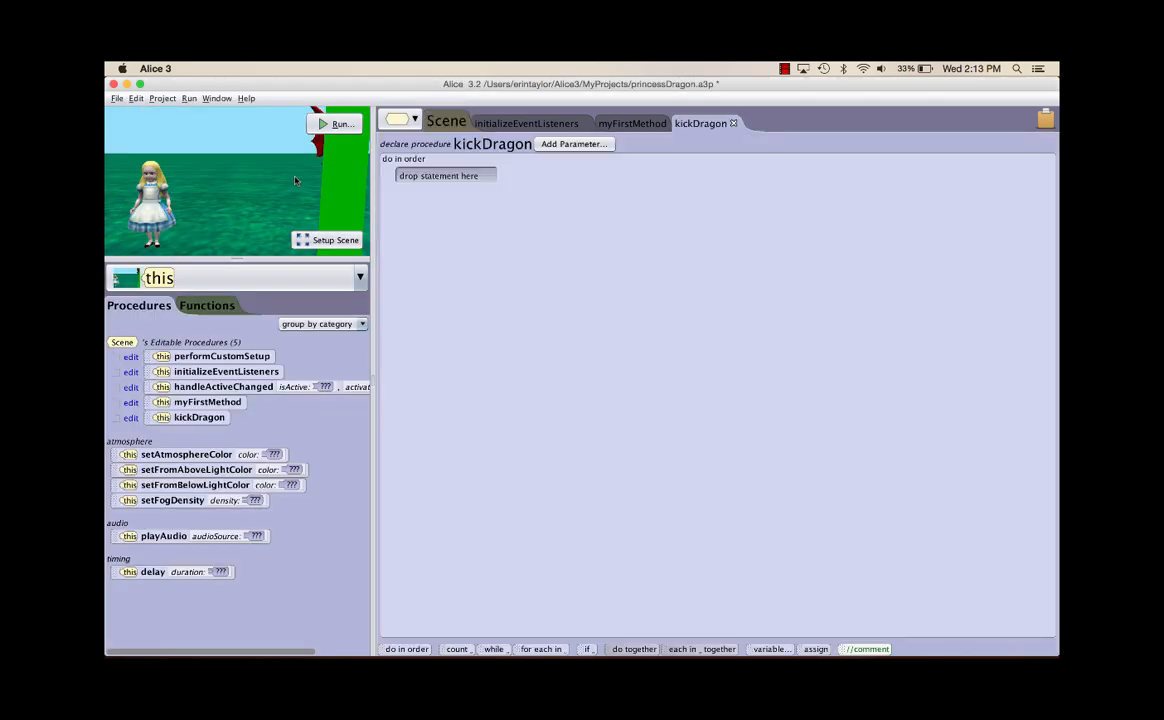
mouse_move(628, 320)
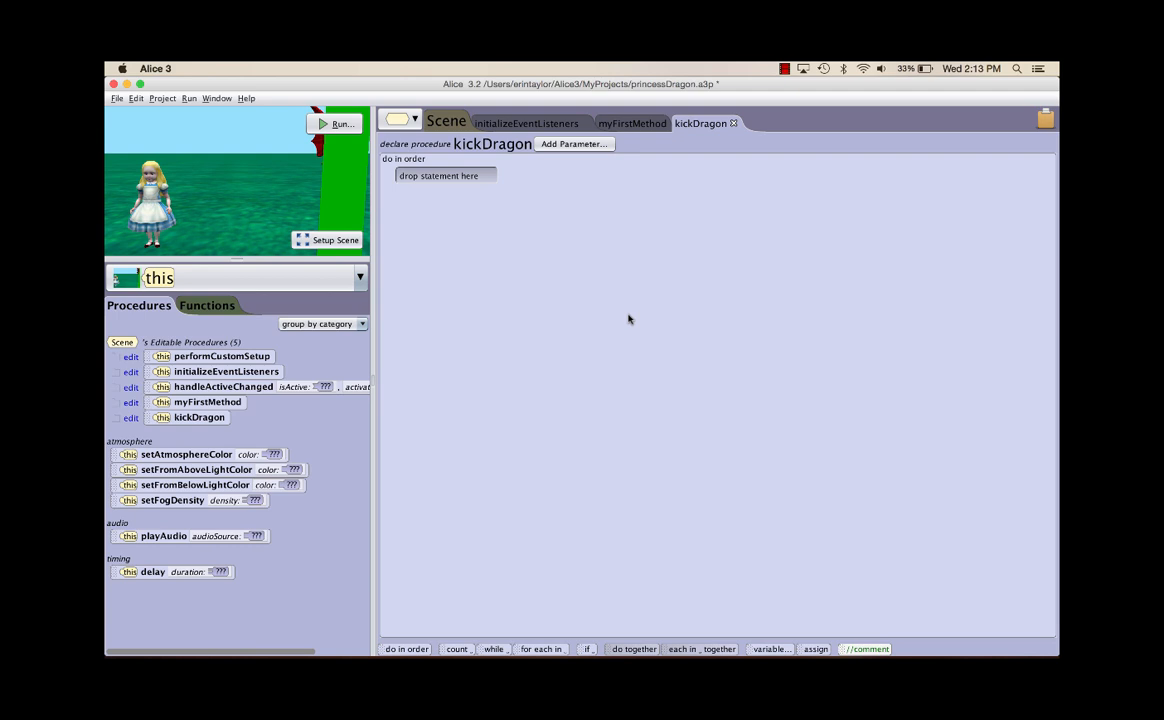
mouse_move(394, 344)
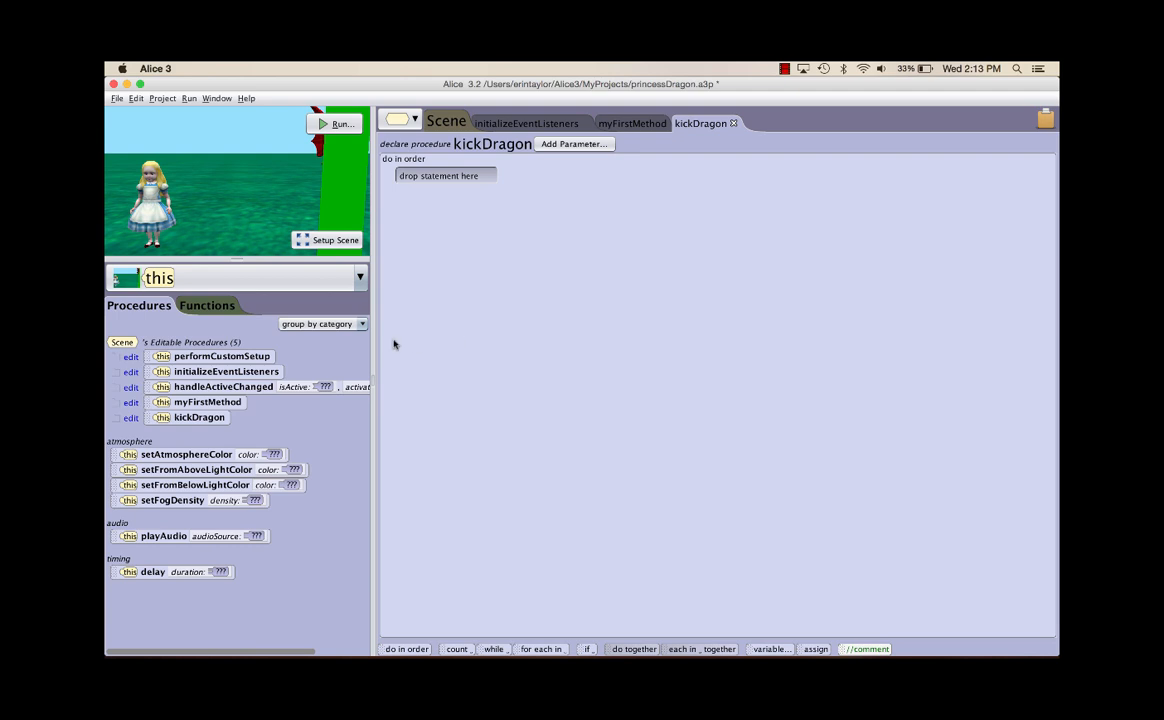
Step: Add Thor moveTo targeting this.dragon getFrontLeftToe as kickDragon's first step
click(360, 276)
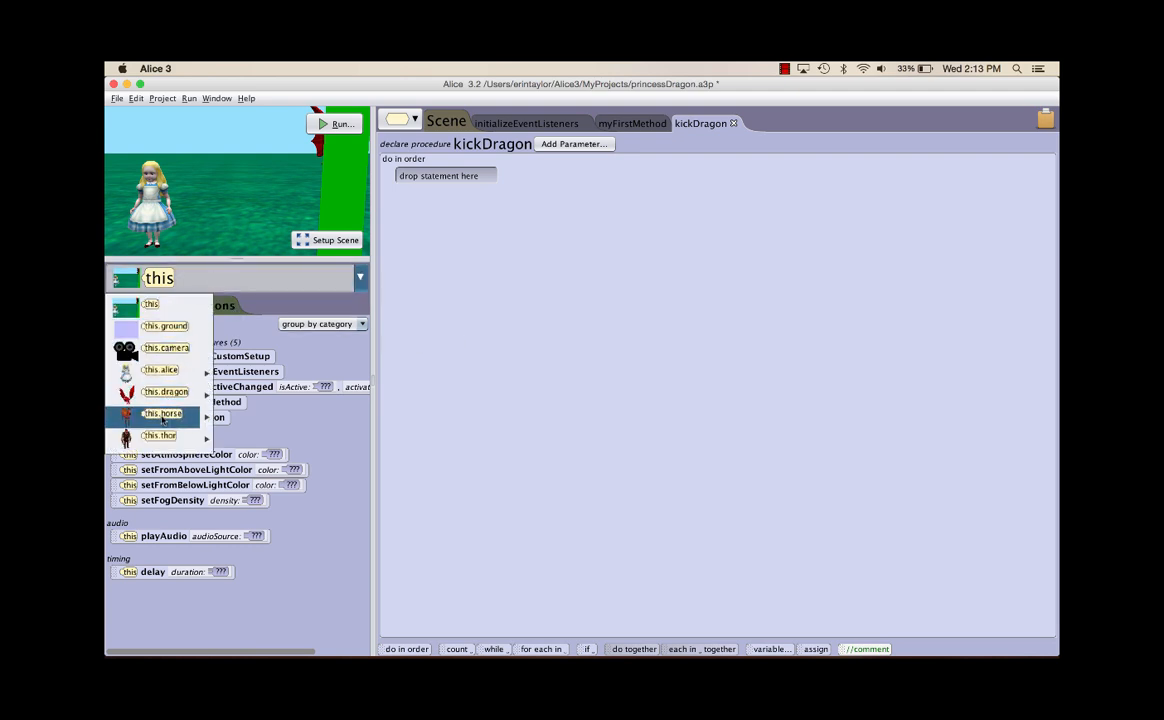
click(160, 436)
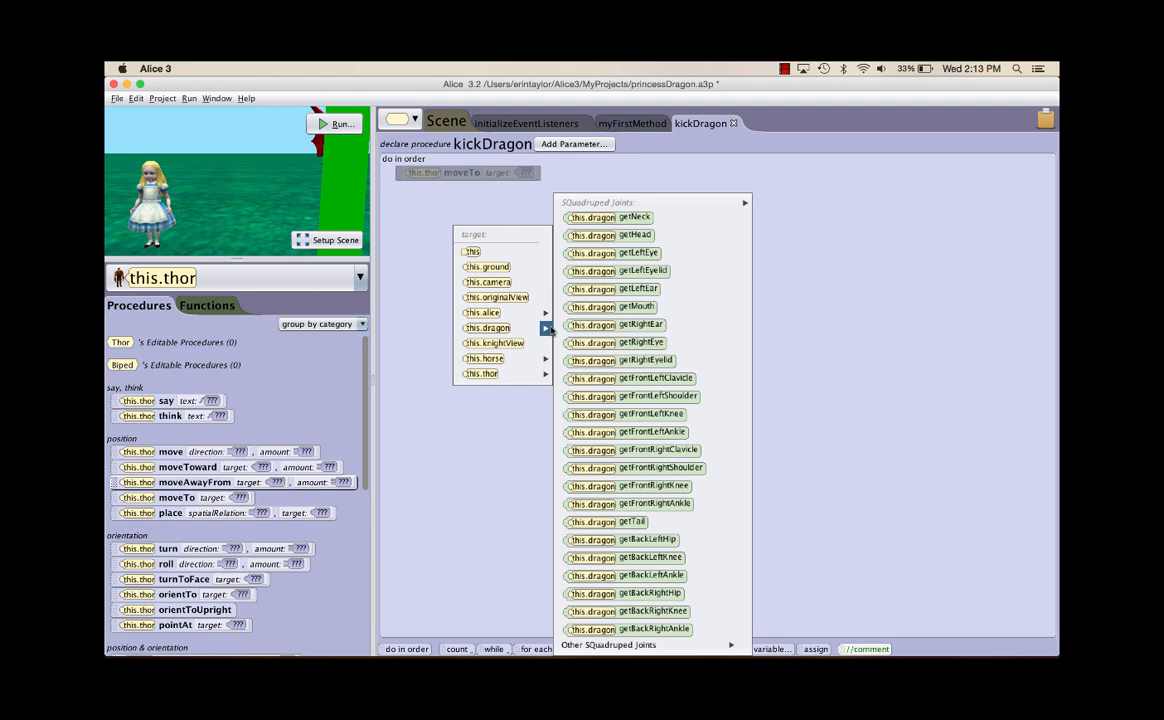
mouse_move(656, 414)
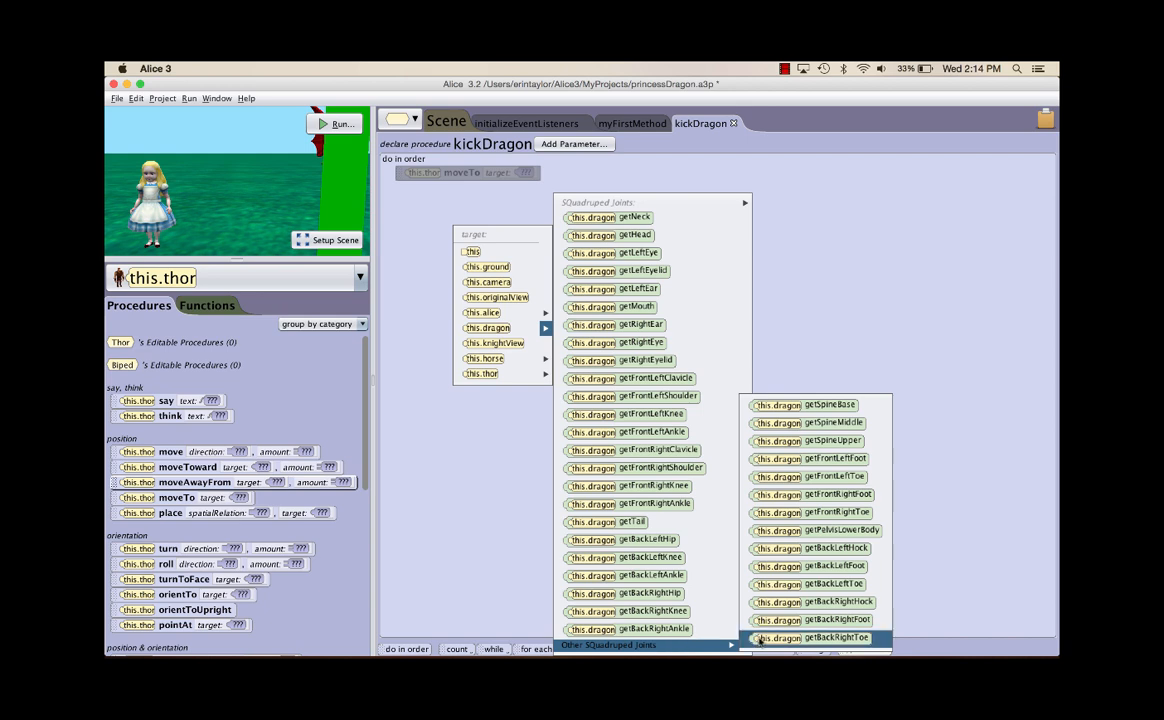
mouse_move(818, 476)
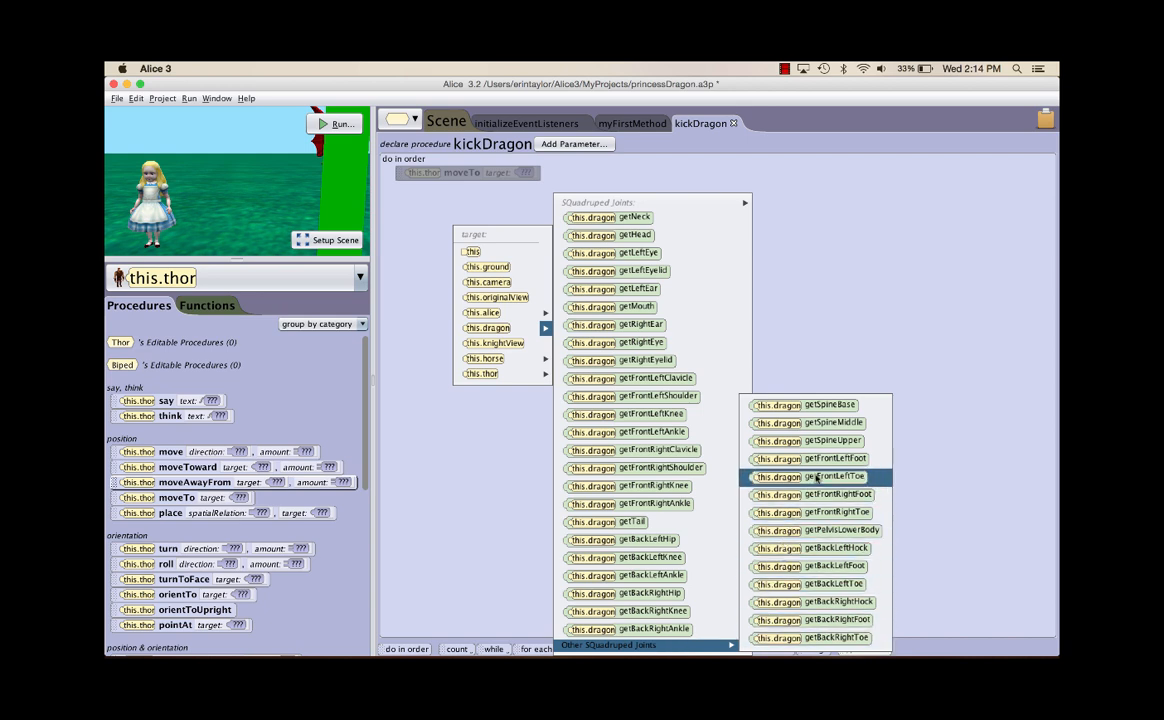
click(834, 476)
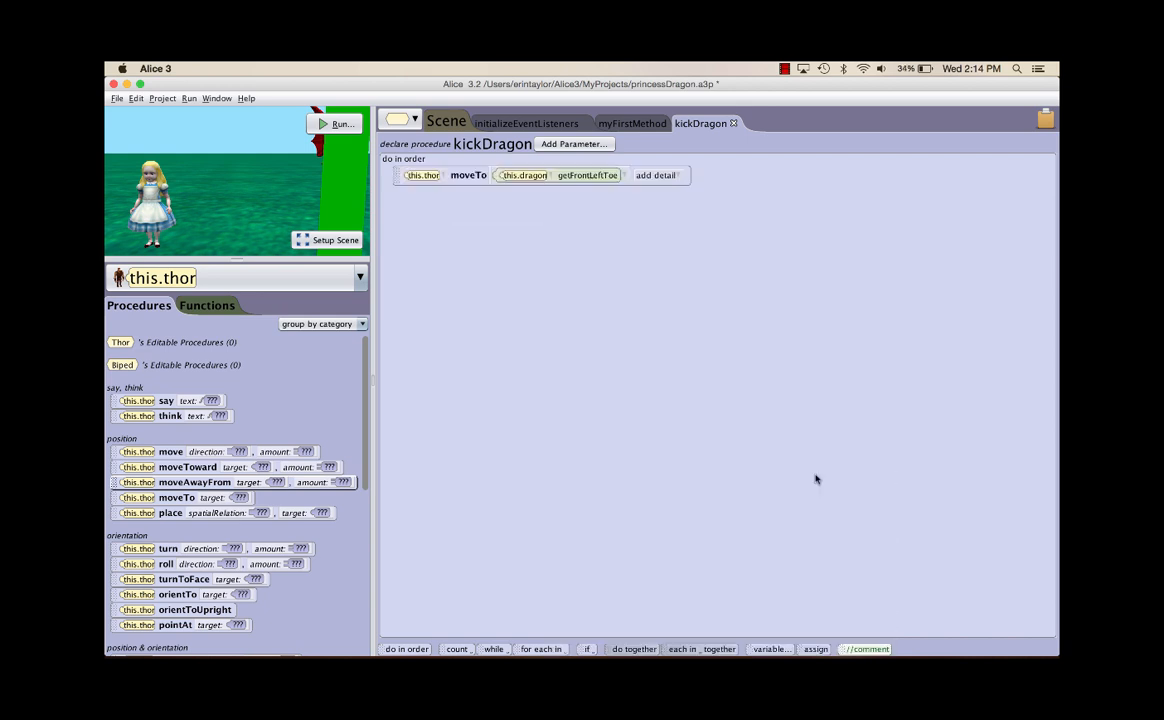
mouse_move(624, 320)
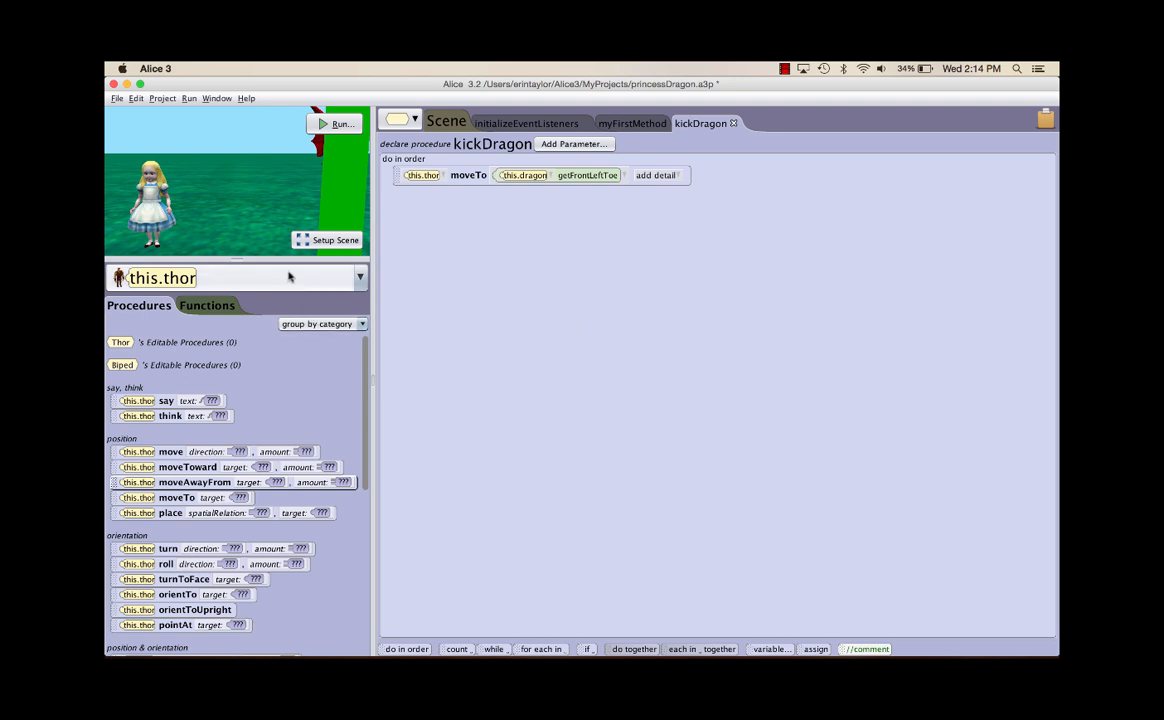
Step: Add a camera moveAndOrientTo this.originalView step to kickDragon
click(358, 276)
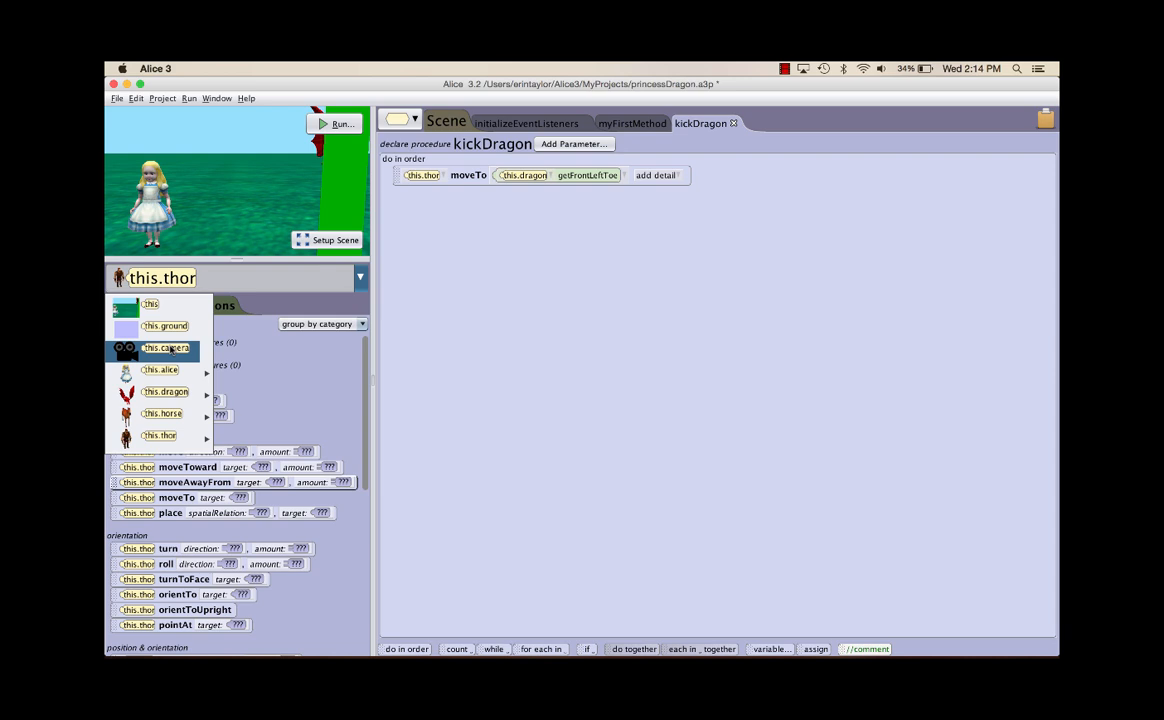
click(166, 348)
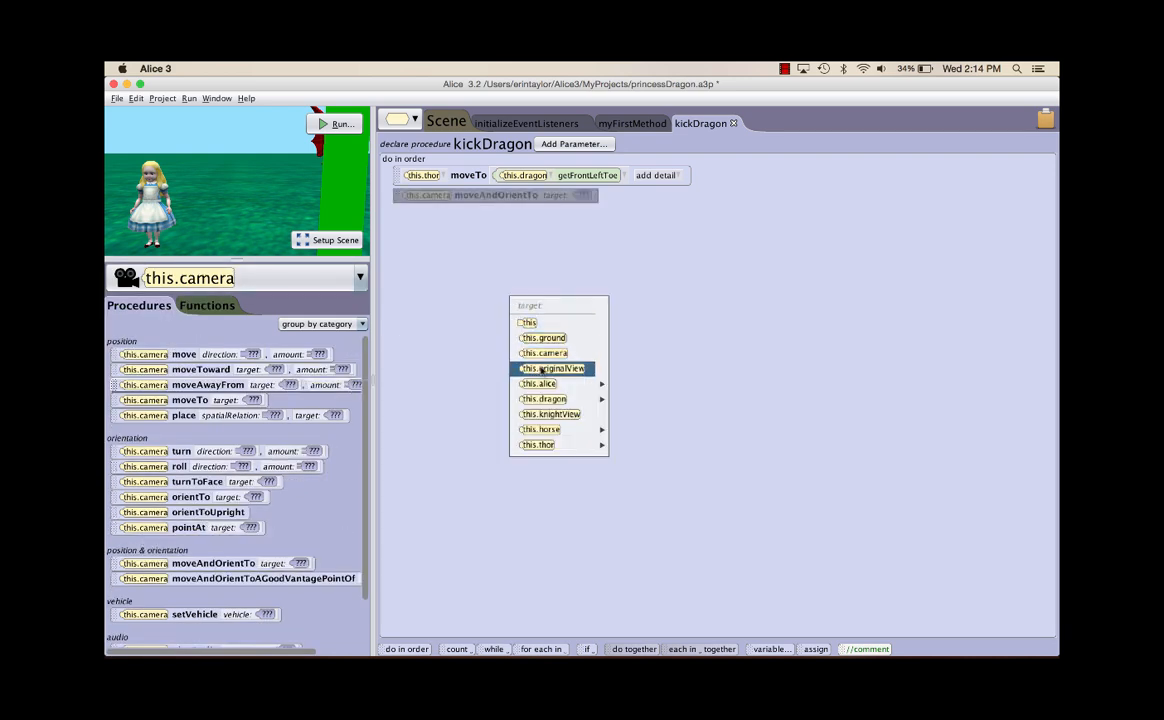
click(554, 368)
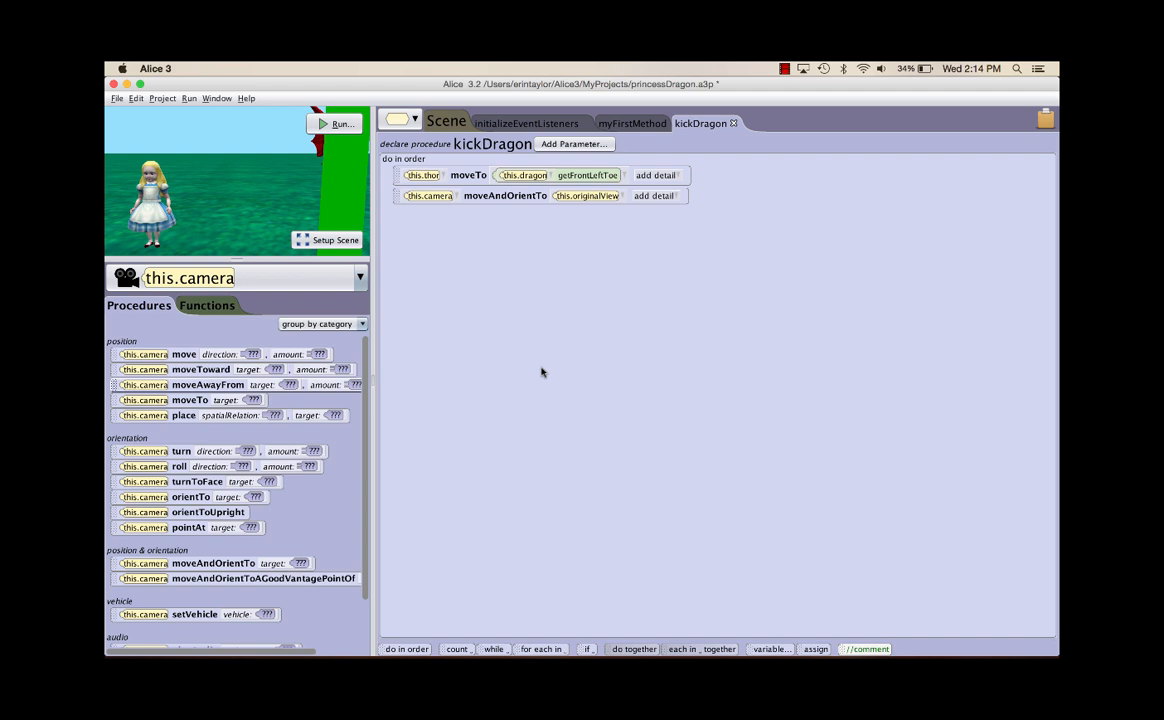
mouse_move(848, 328)
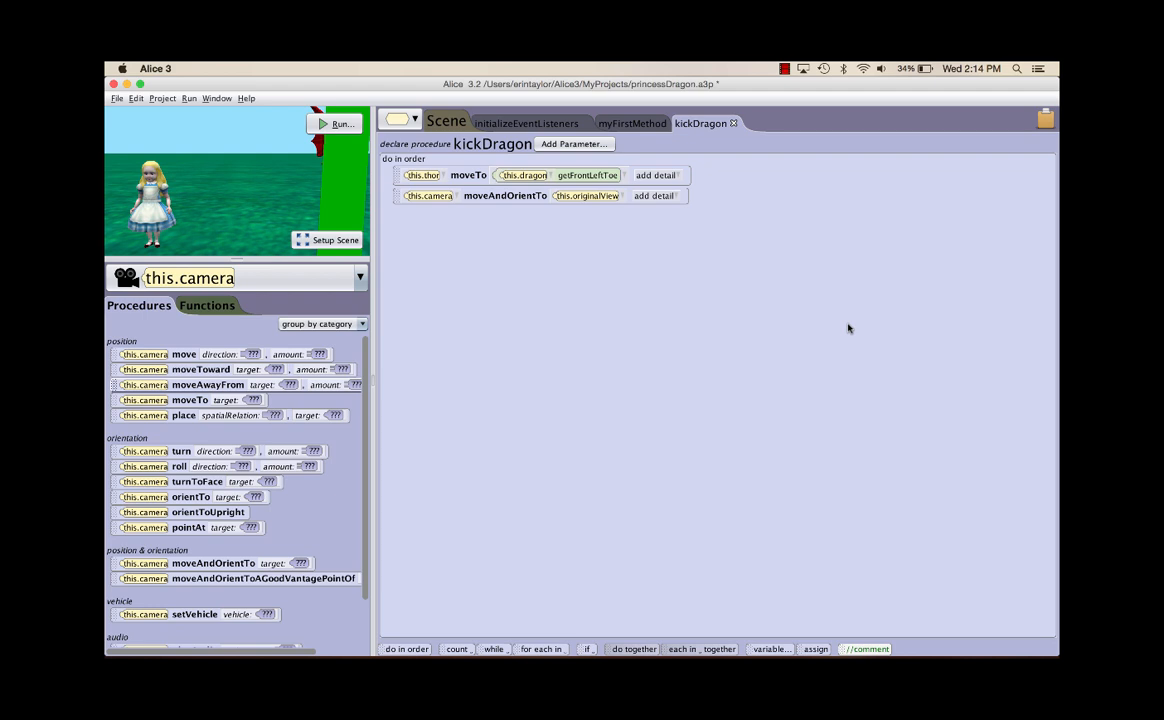
mouse_move(400, 334)
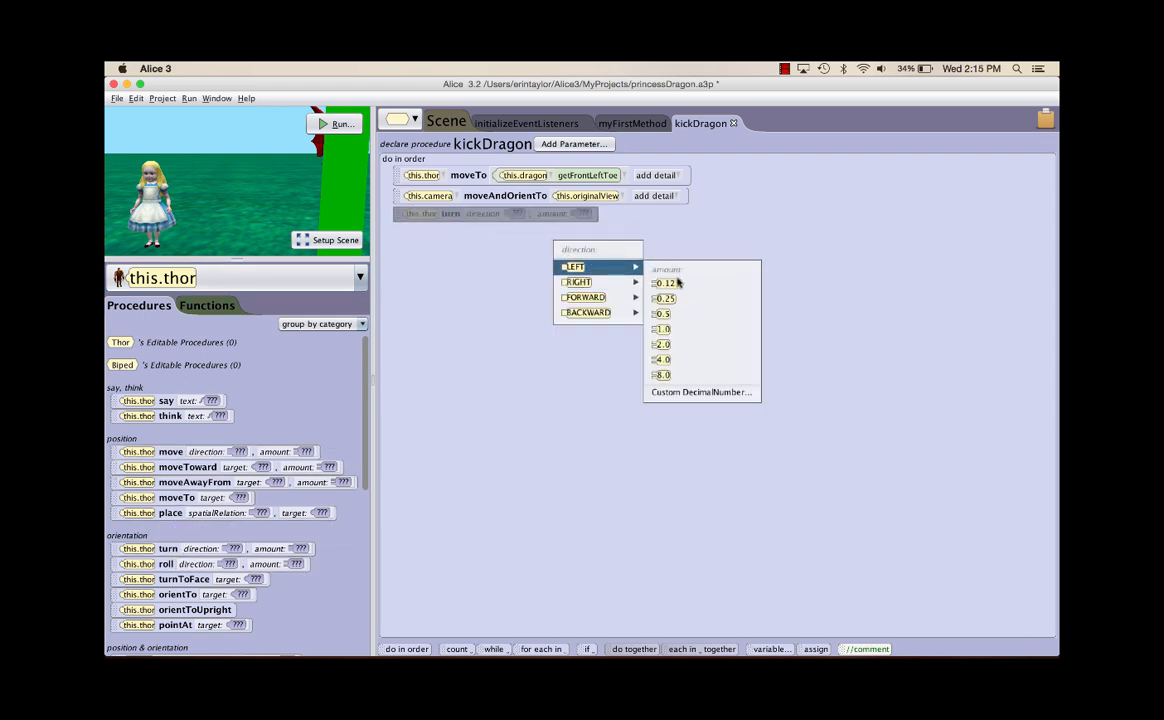
Step: Add Thor turn LEFT 0.25 with duration 0.25 to kickDragon
click(660, 298)
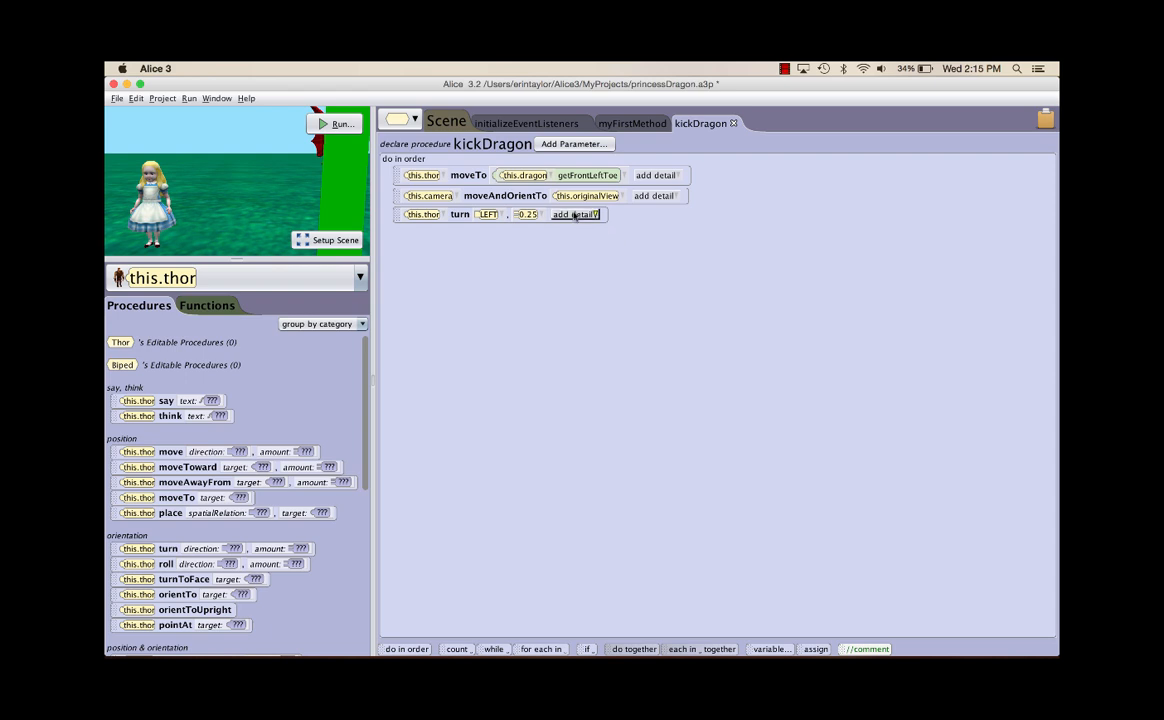
click(572, 214)
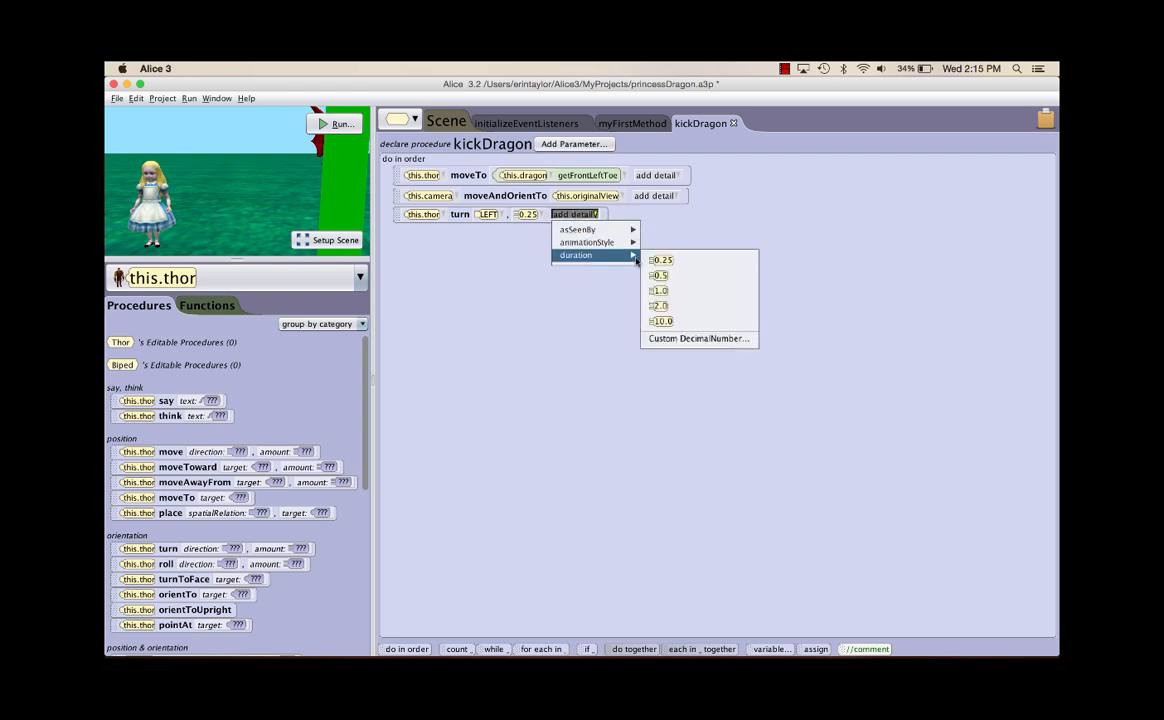
mouse_move(660, 260)
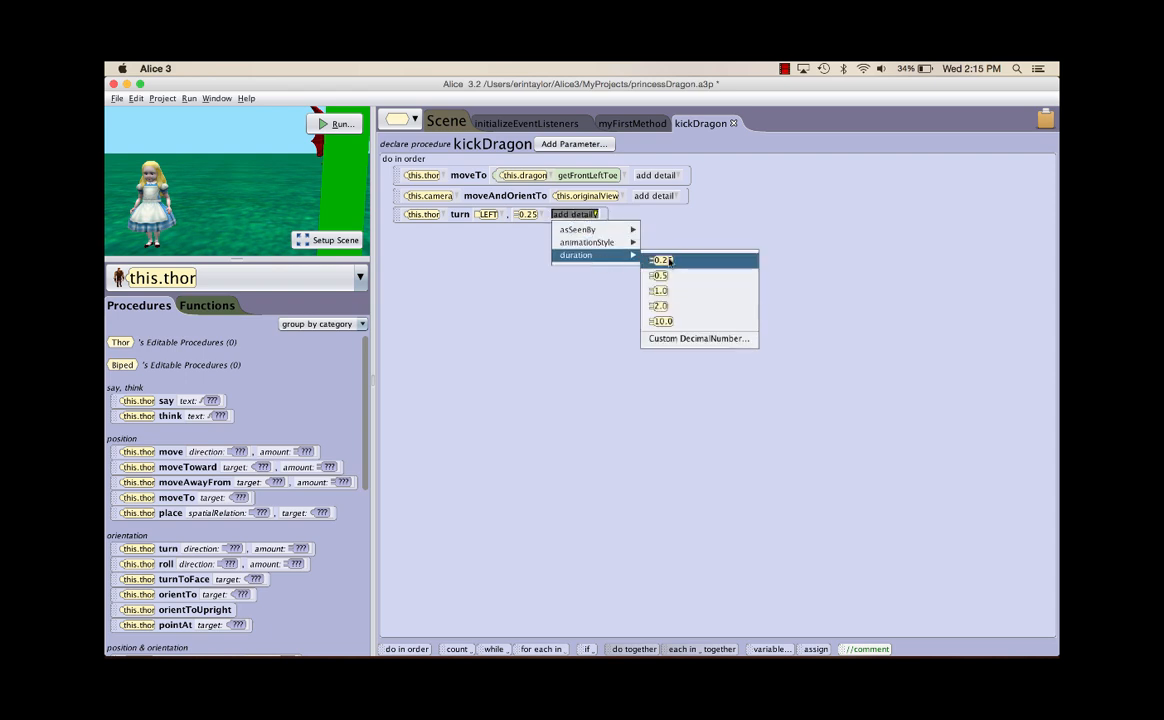
click(660, 260)
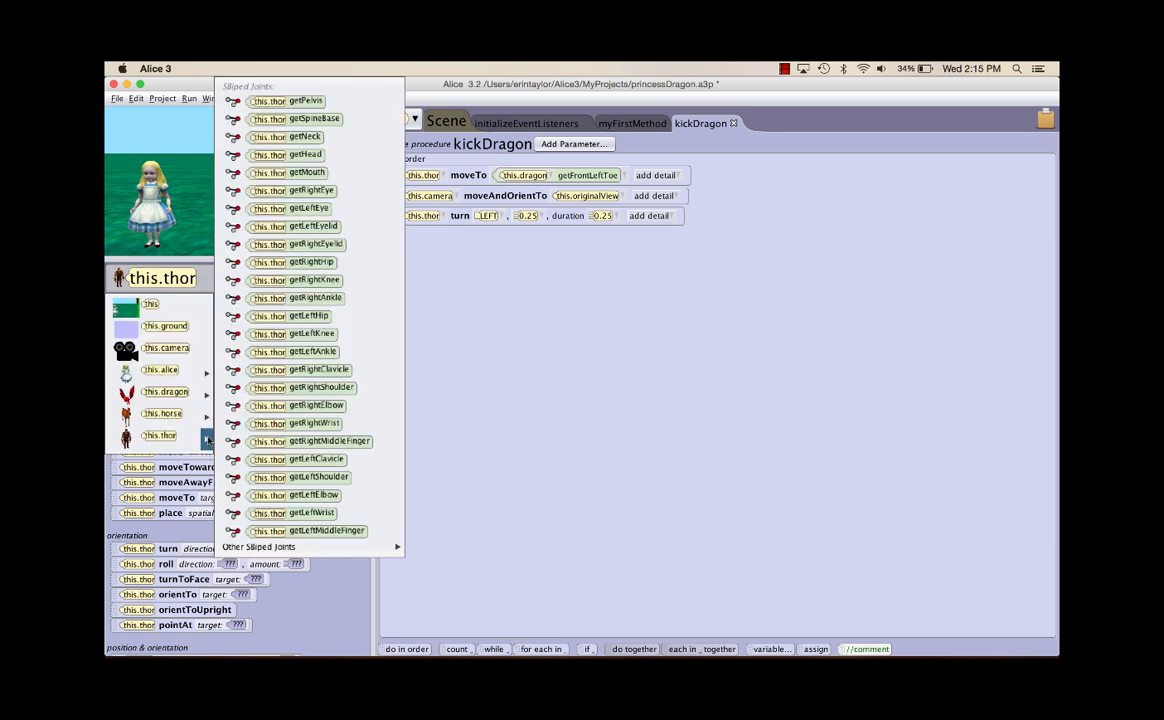
mouse_move(296, 296)
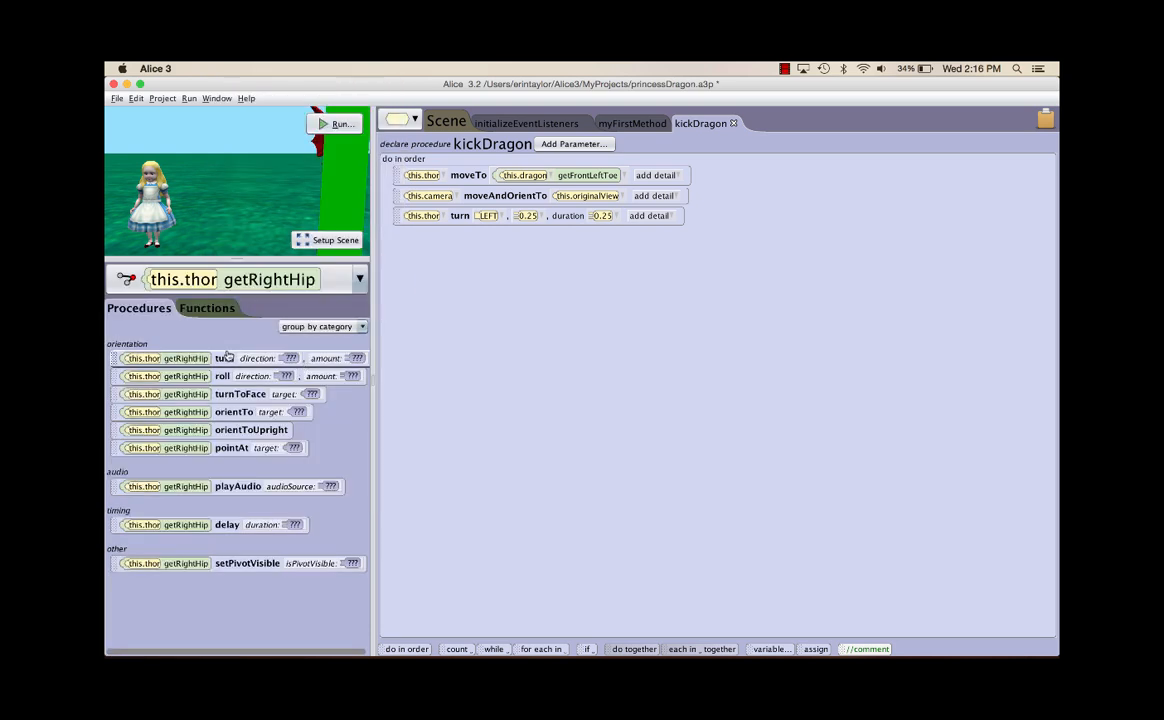
Step: Add Thor's getRightHip turn BACKWARD 0.25 with duration 0.25 to kickDragon
drag(224, 358, 502, 258)
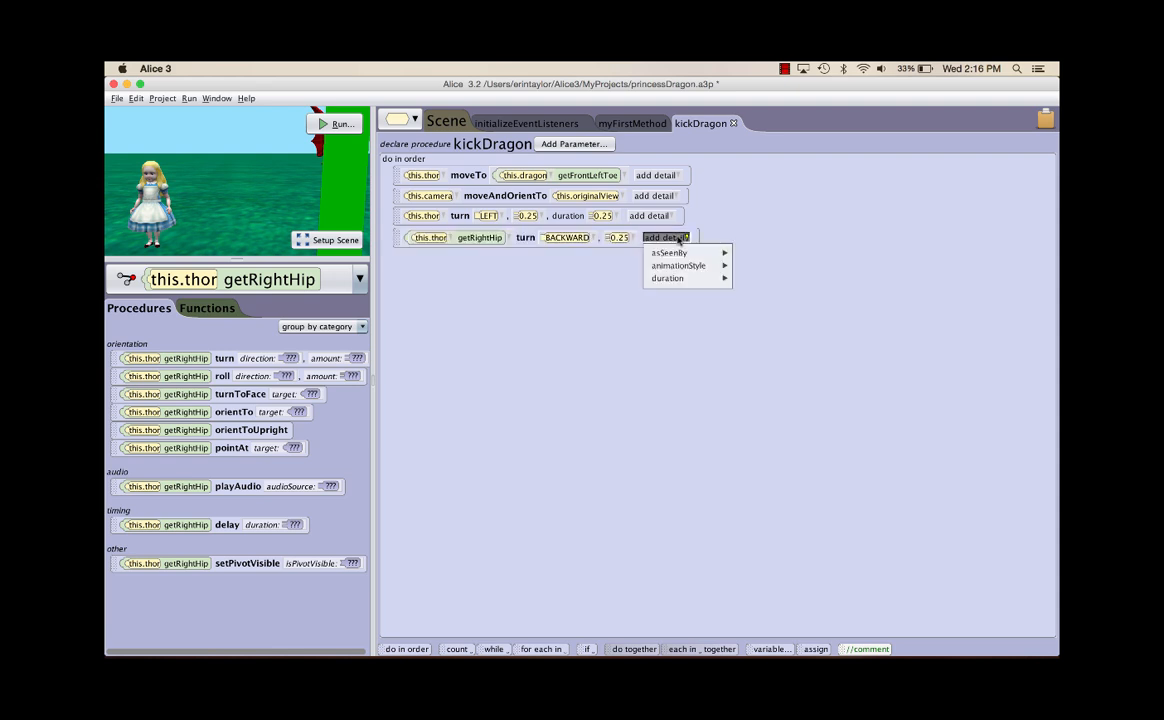
click(668, 278)
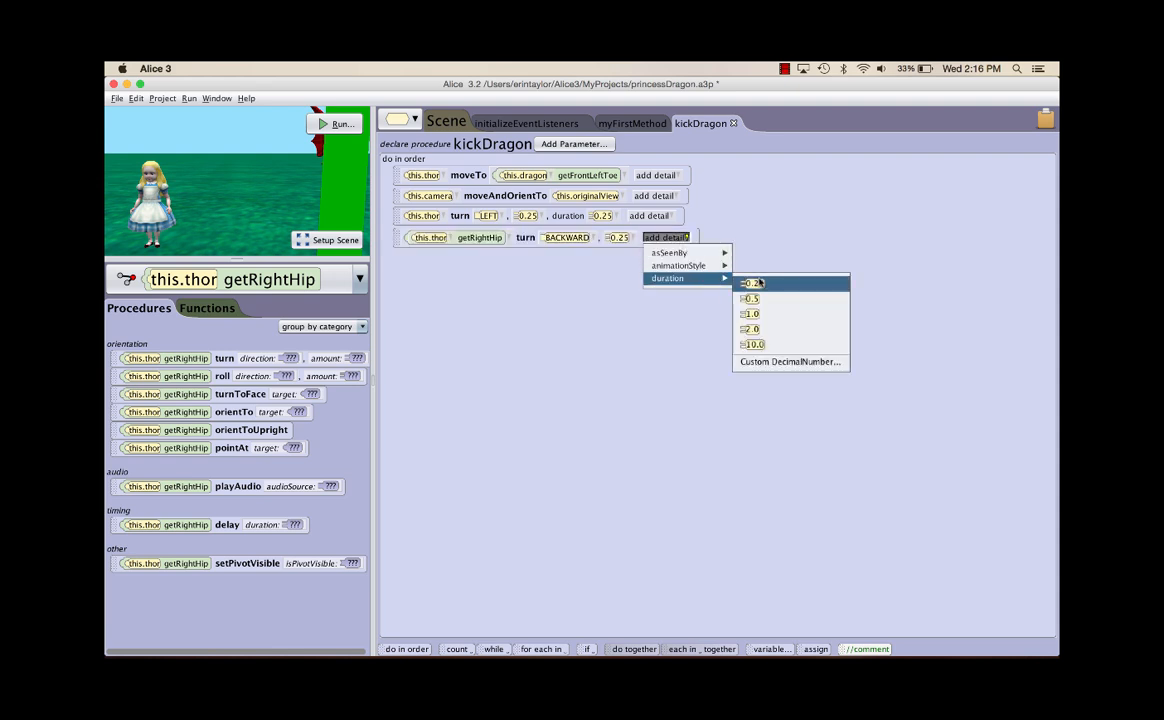
click(750, 284)
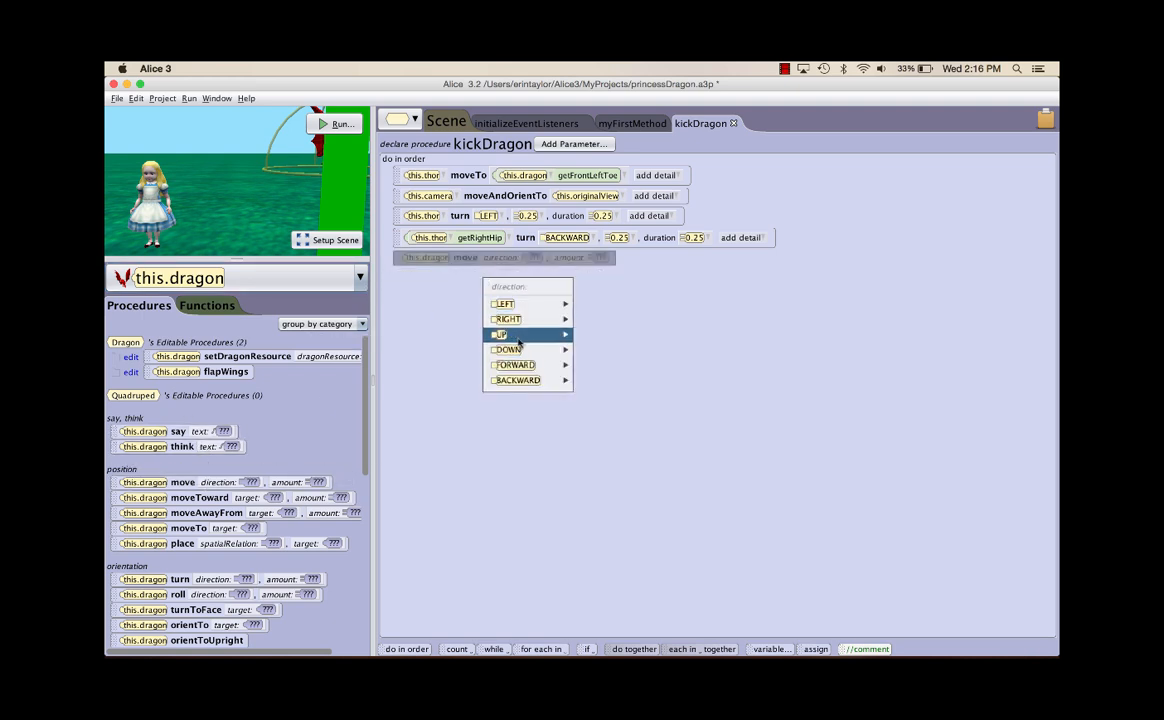
Step: Have the dragon move up 10 after the kick, then add a second right-hip turn in the other direction
click(500, 334)
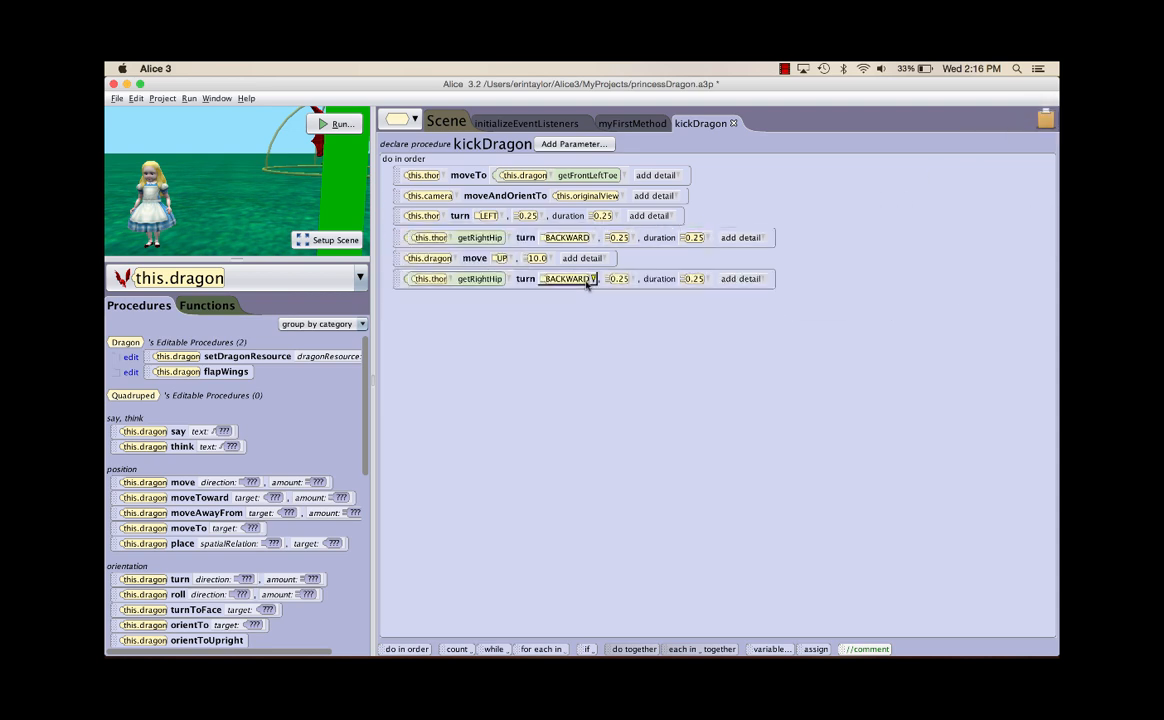
click(564, 278)
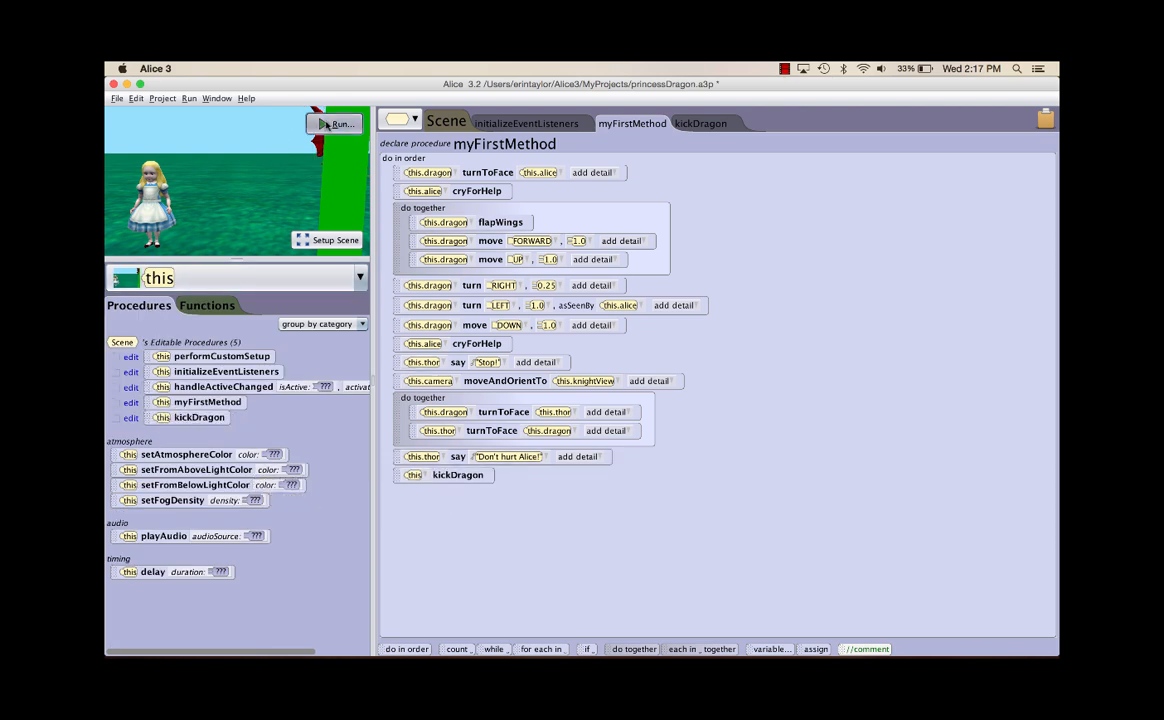
Step: End myFirstMethod with Thor's kickDragon call and run the animation
click(340, 124)
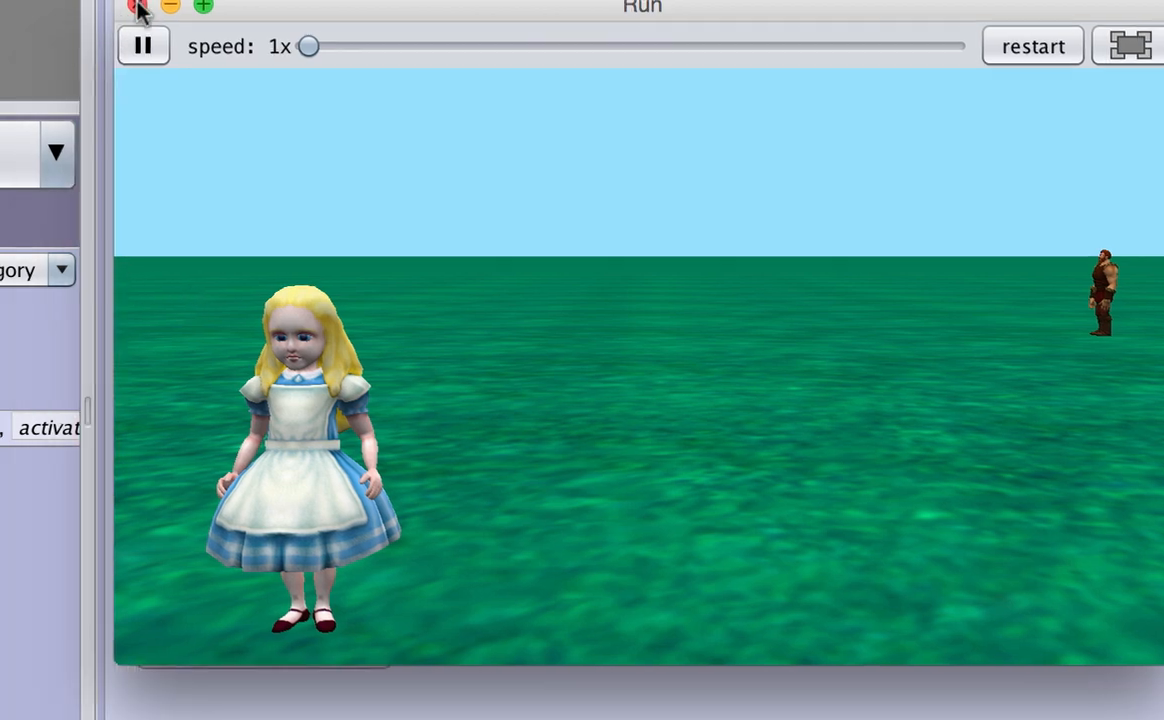
Step: Close the Run window after the scene plays, returning to myFirstMethod
click(140, 8)
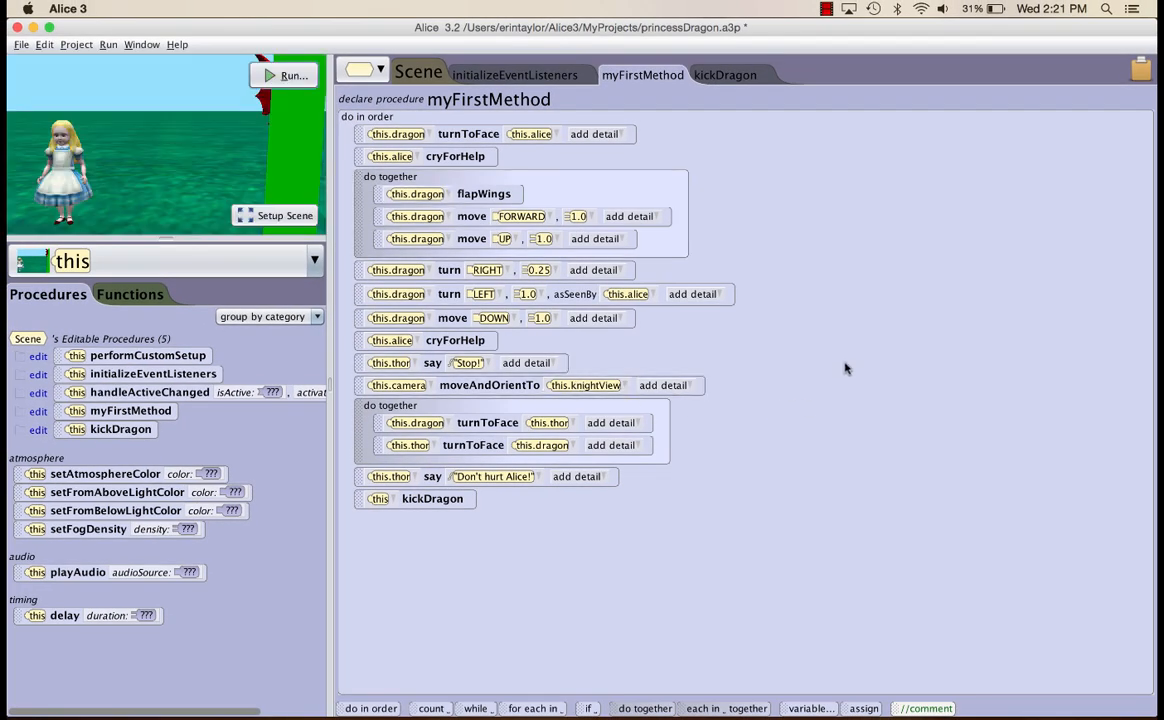